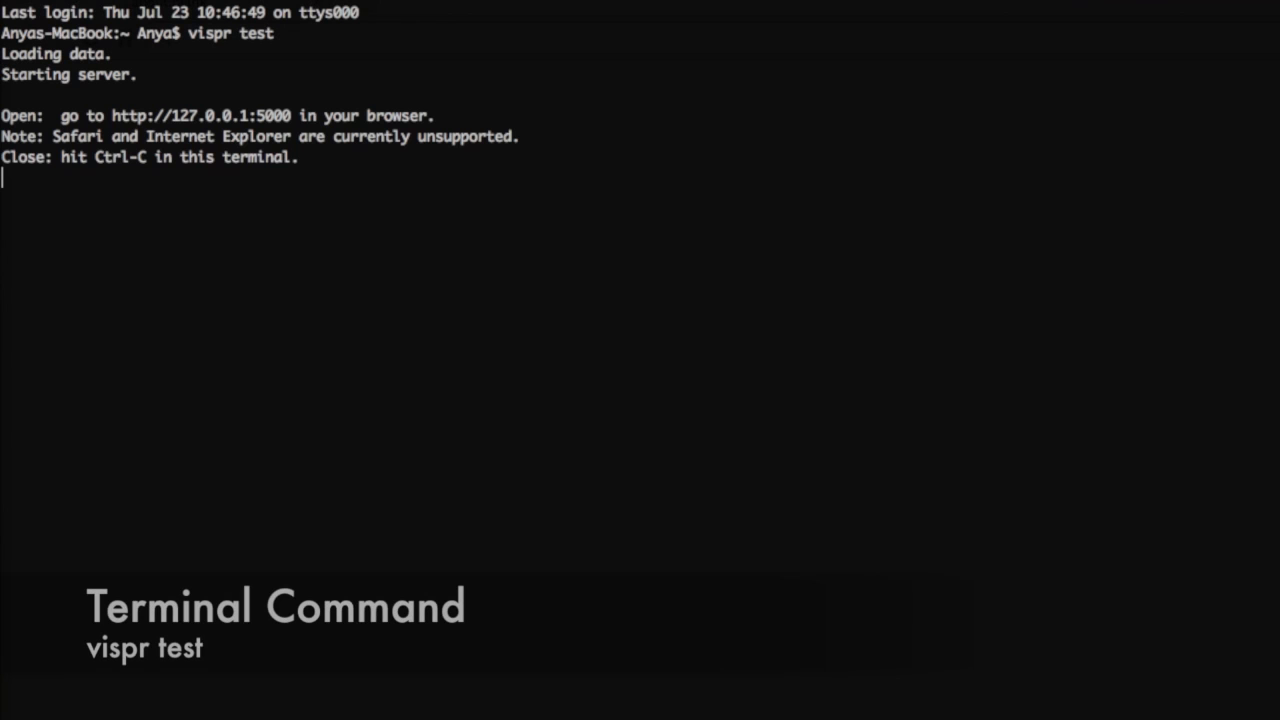
double_click(200, 115)
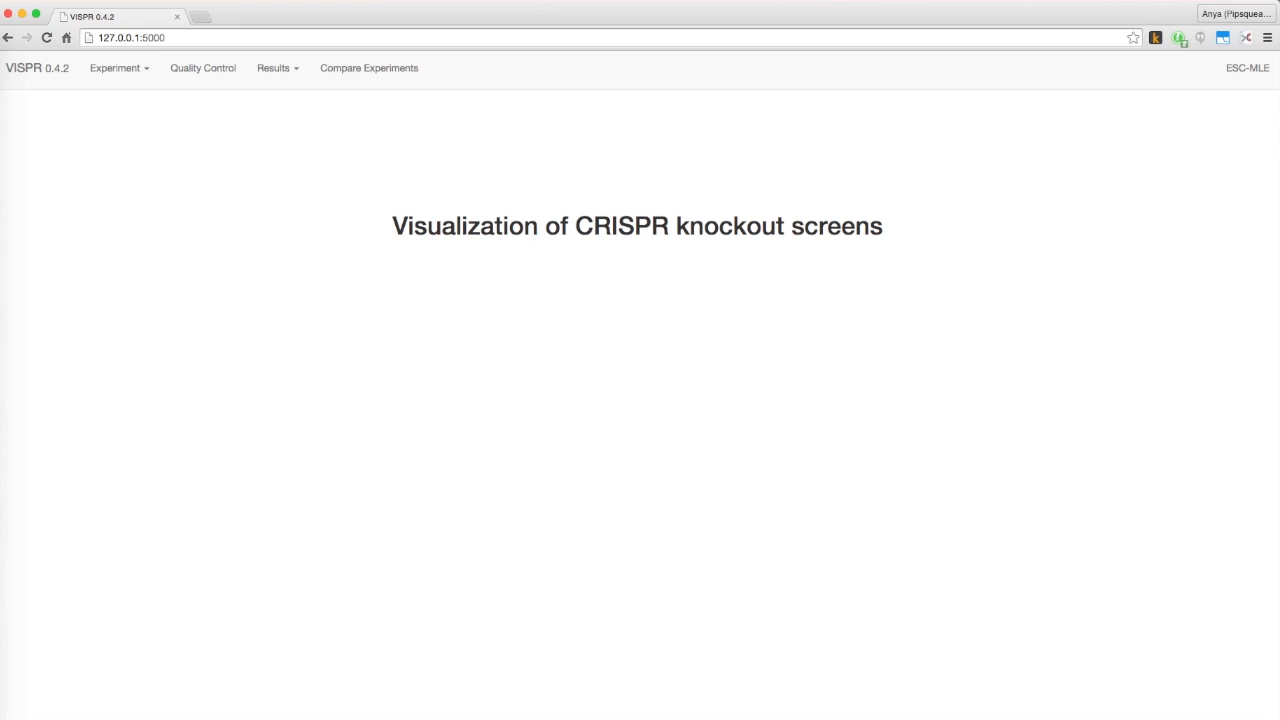
- Switch to the Leukemia-MLE experiment and show its beta-score clustering heatmap
left_click(116, 67)
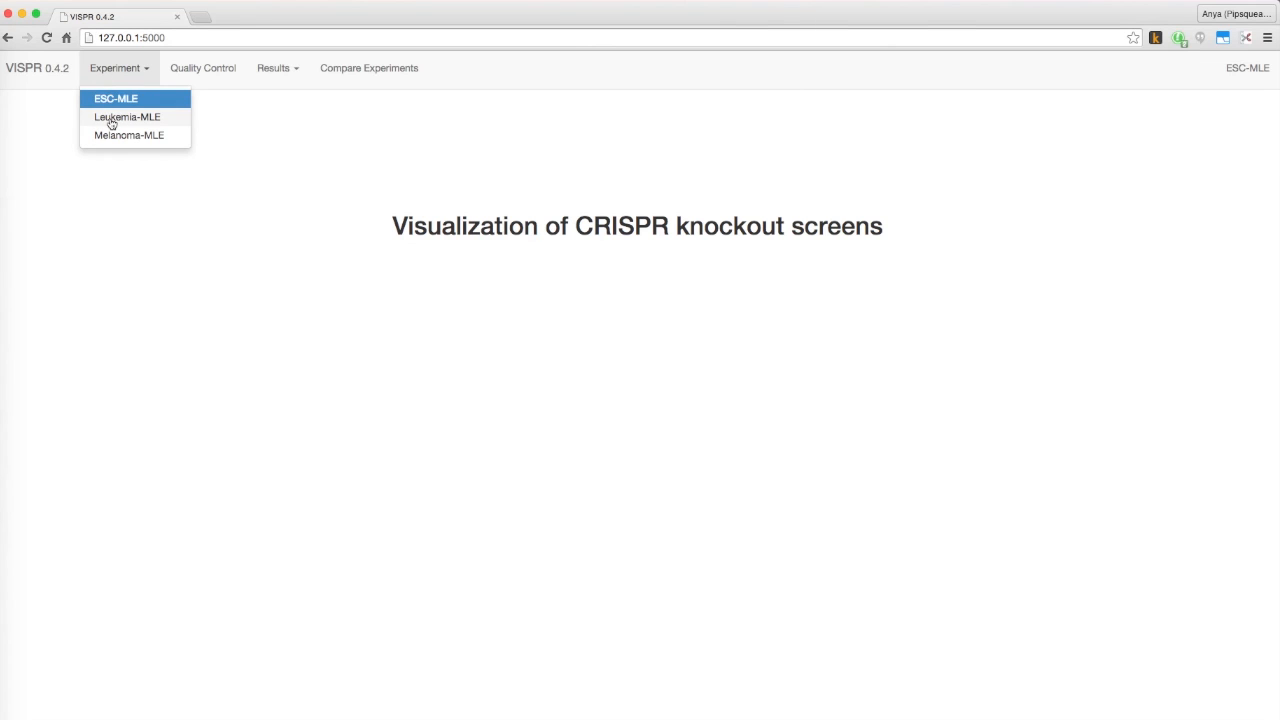
left_click(127, 117)
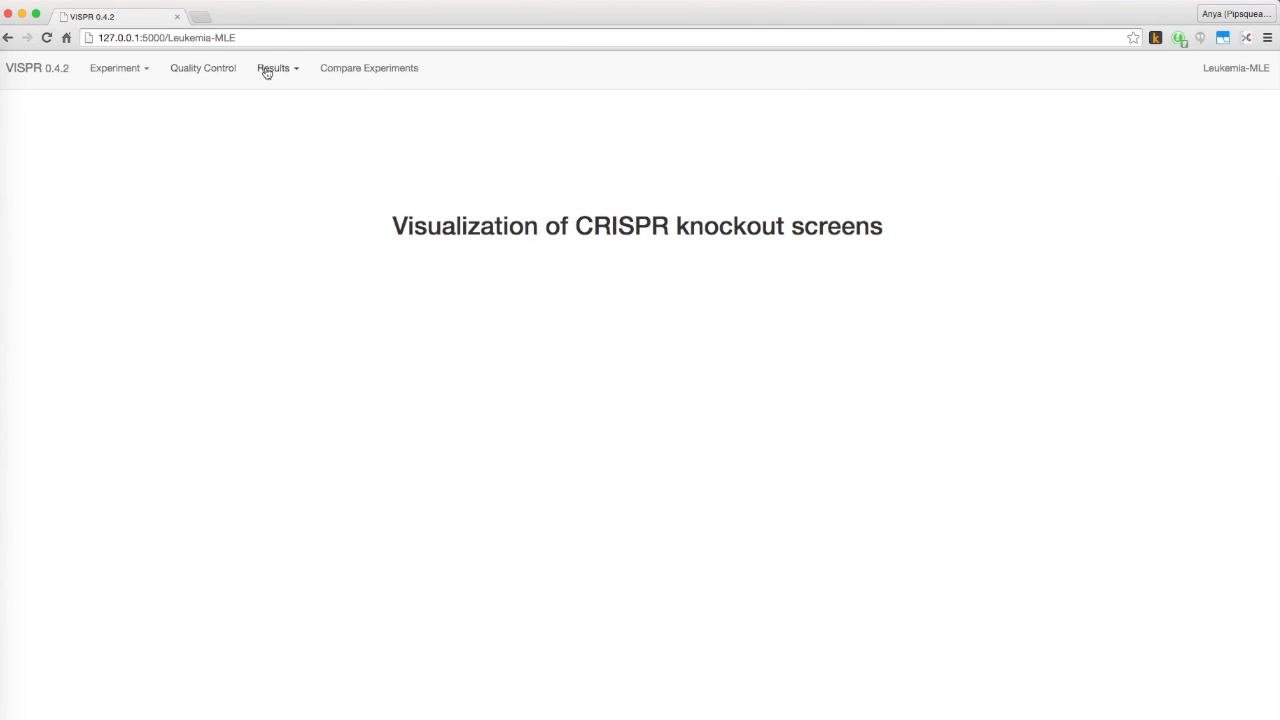
left_click(277, 68)
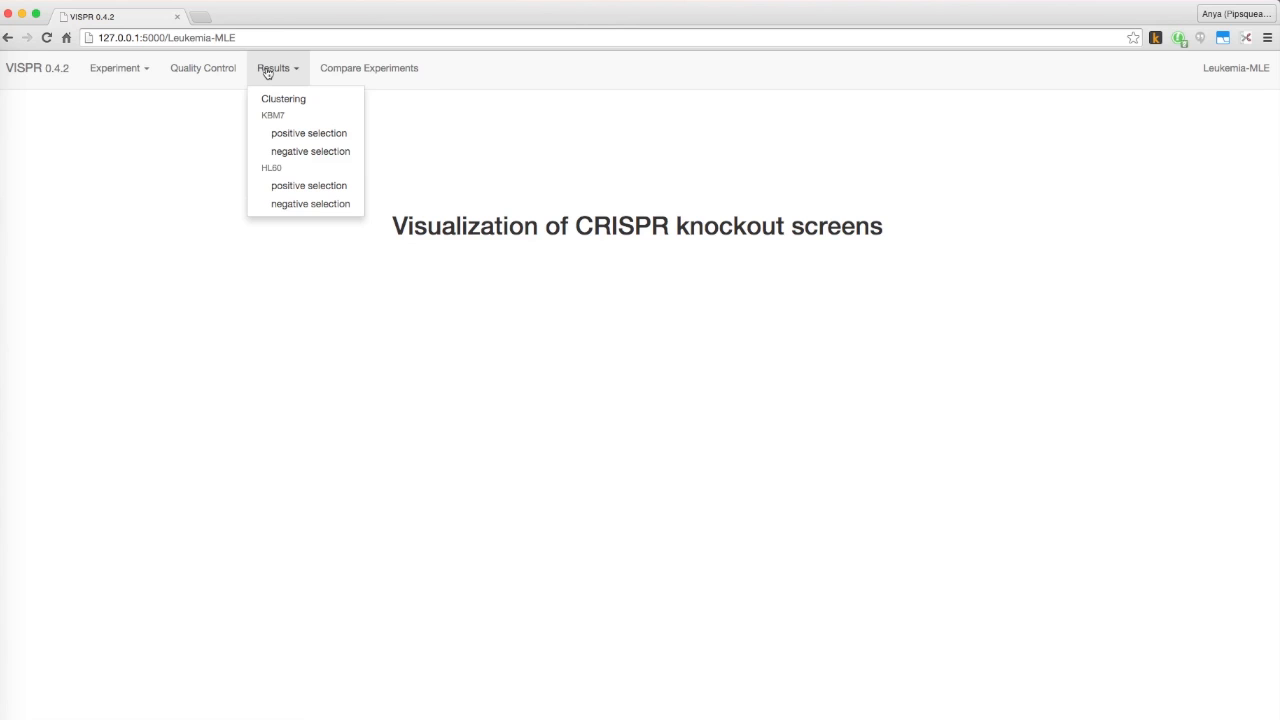
mouse_move(277, 98)
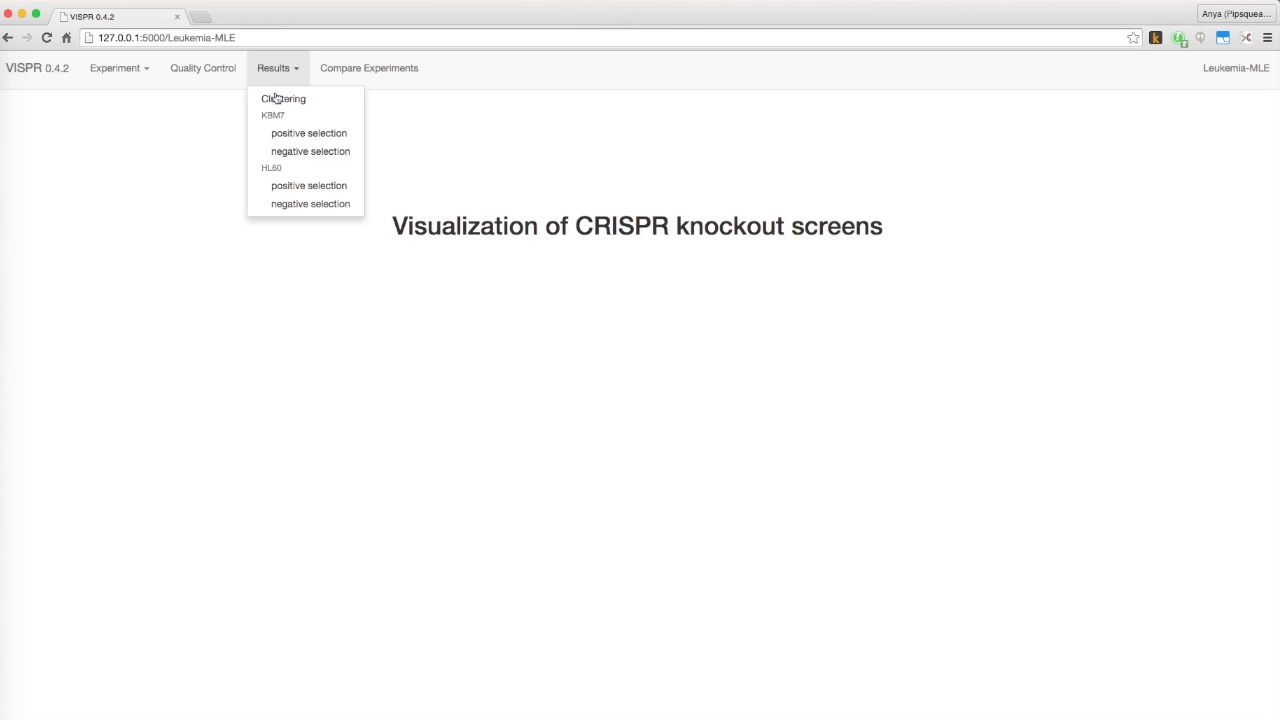
left_click(283, 98)
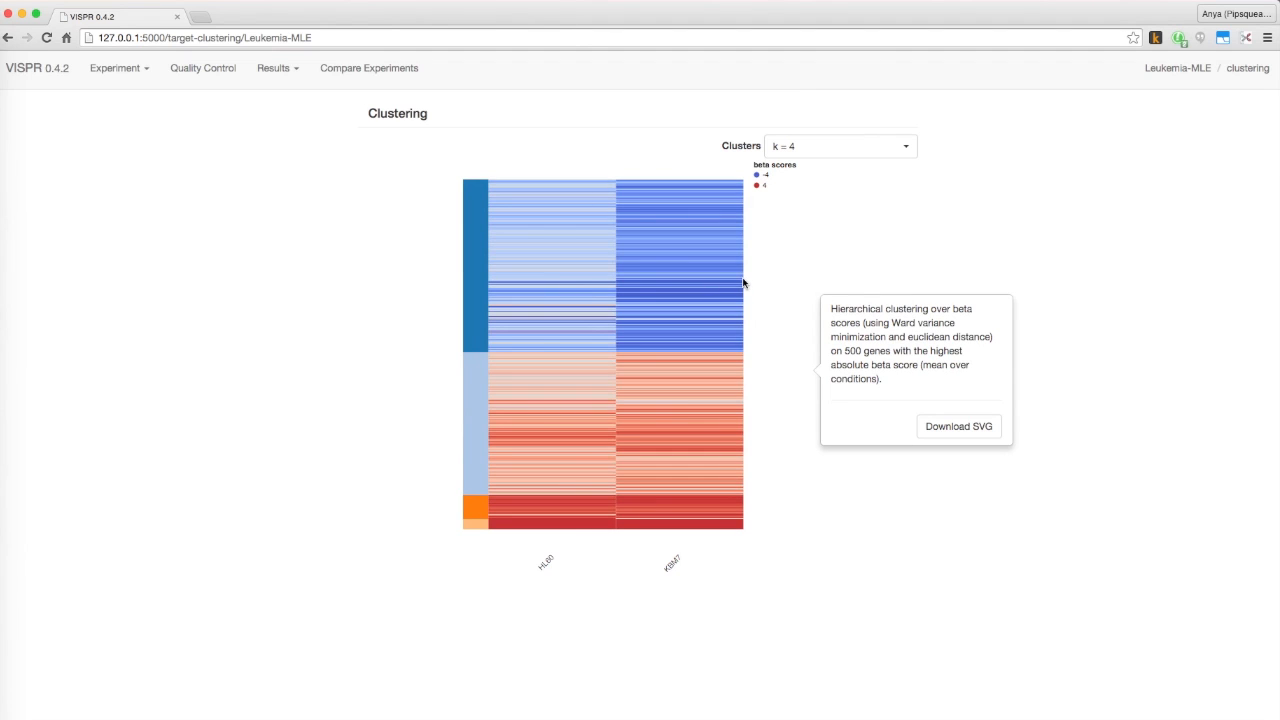
mouse_move(768, 193)
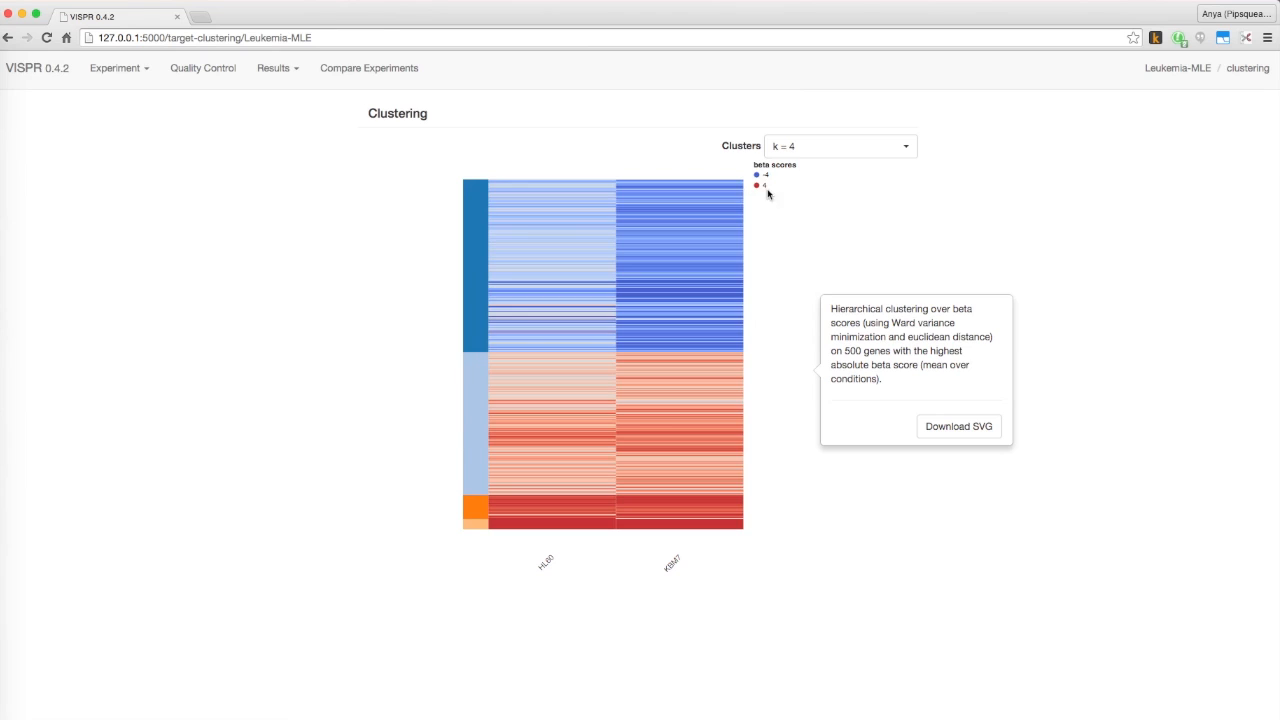
mouse_move(778, 190)
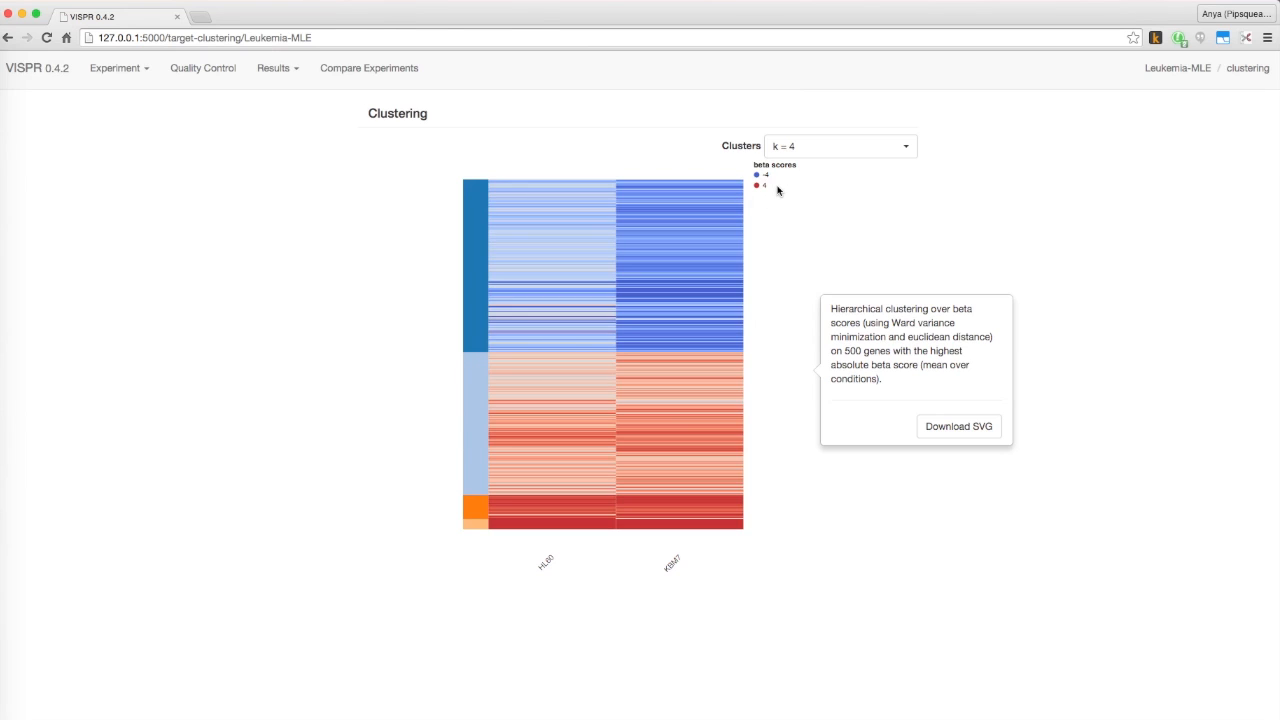
mouse_move(761, 196)
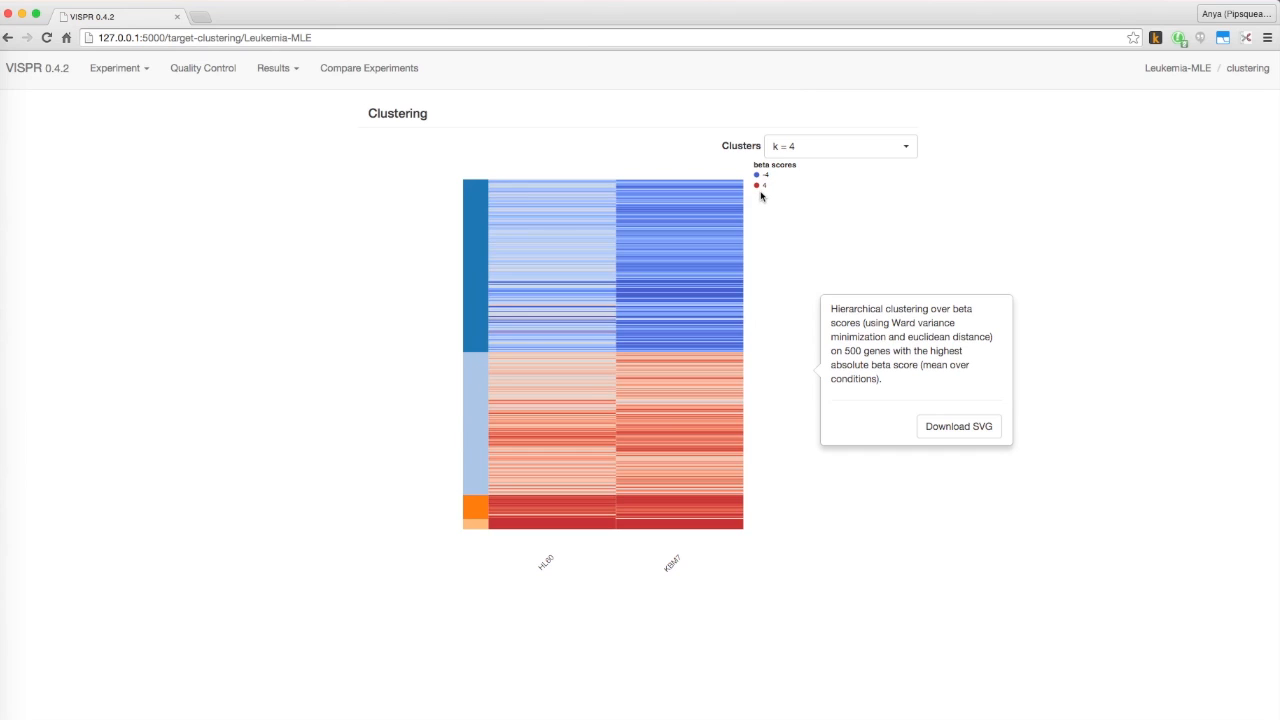
mouse_move(772, 177)
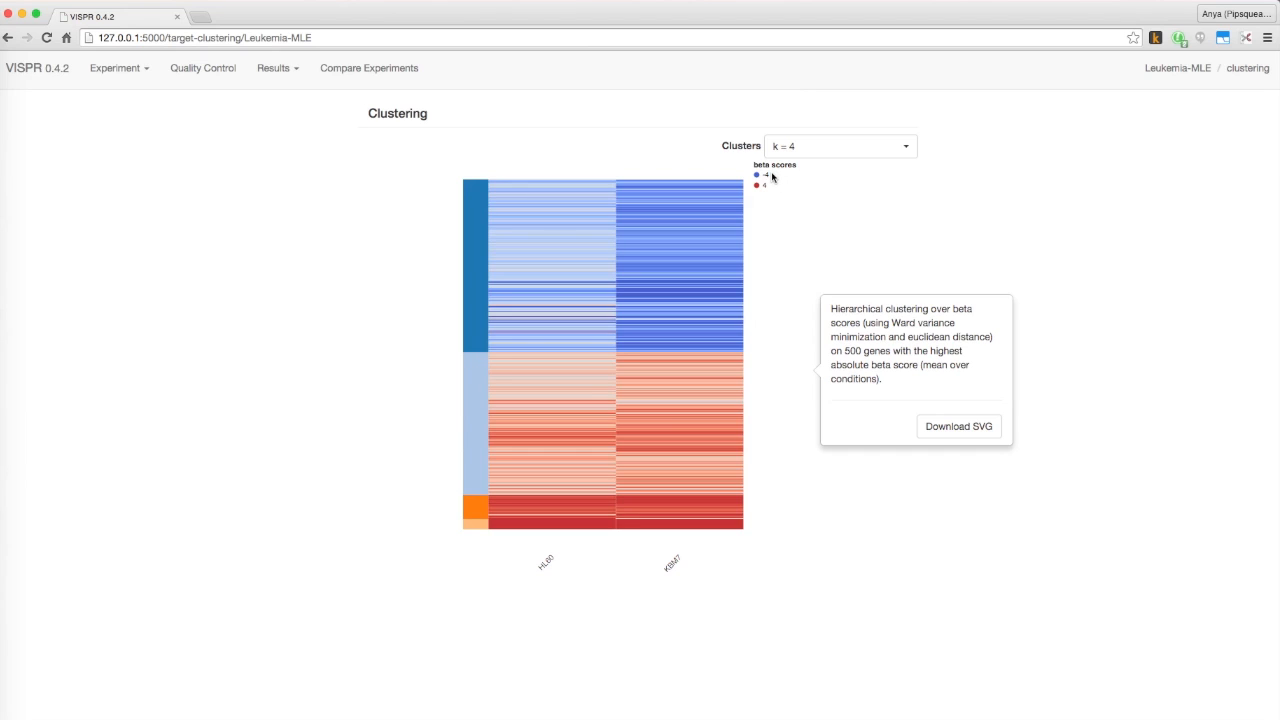
left_click(840, 146)
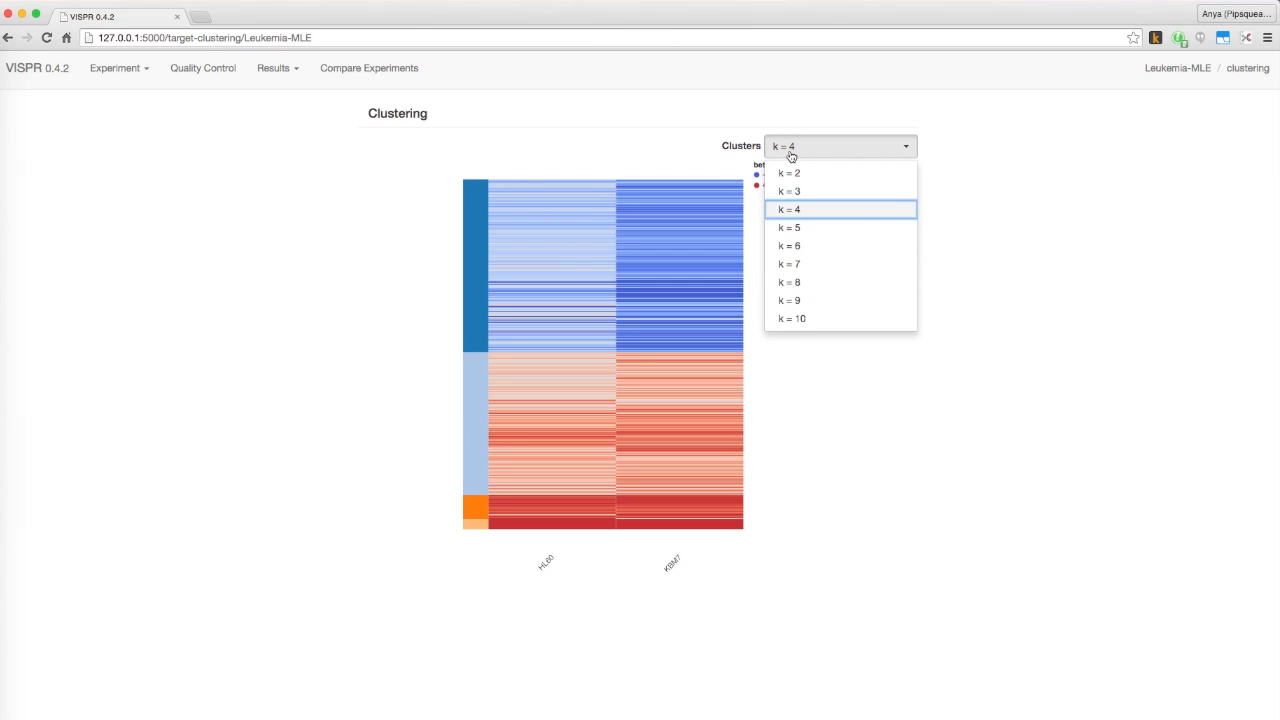
- Set the heatmap to 2 clusters, then 6, and switch to ESC-MLE
left_click(789, 173)
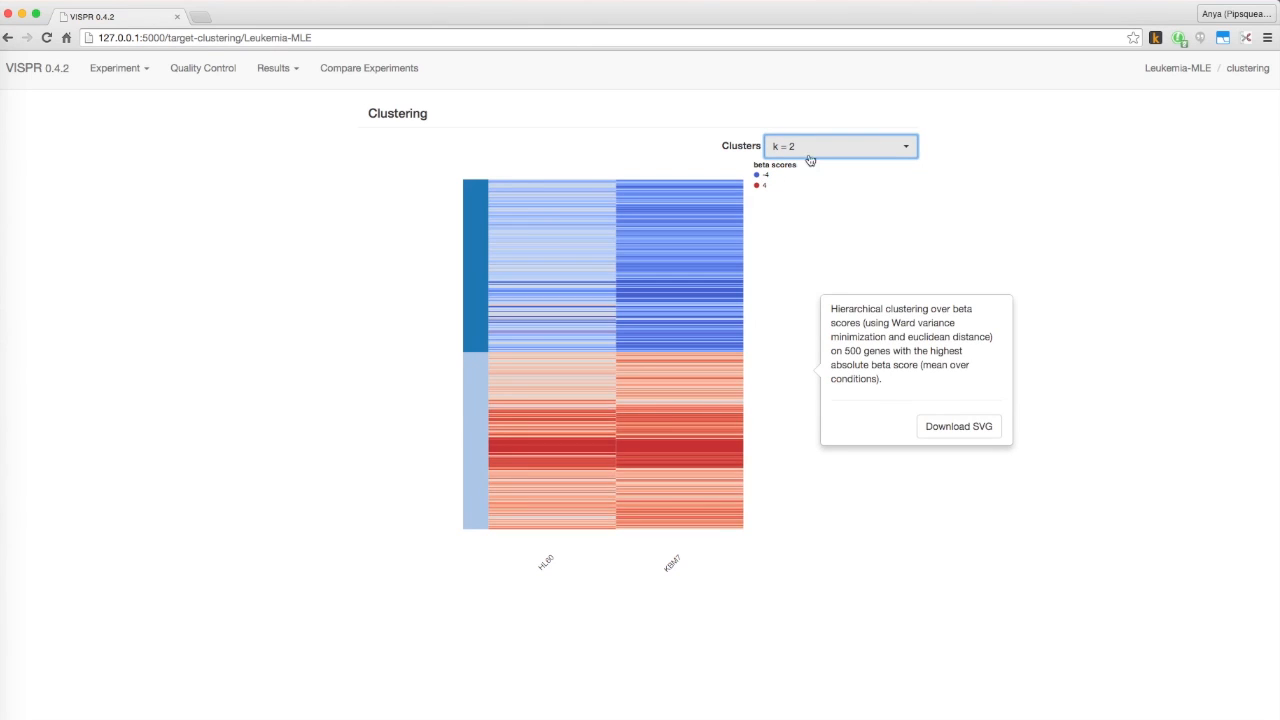
left_click(840, 146)
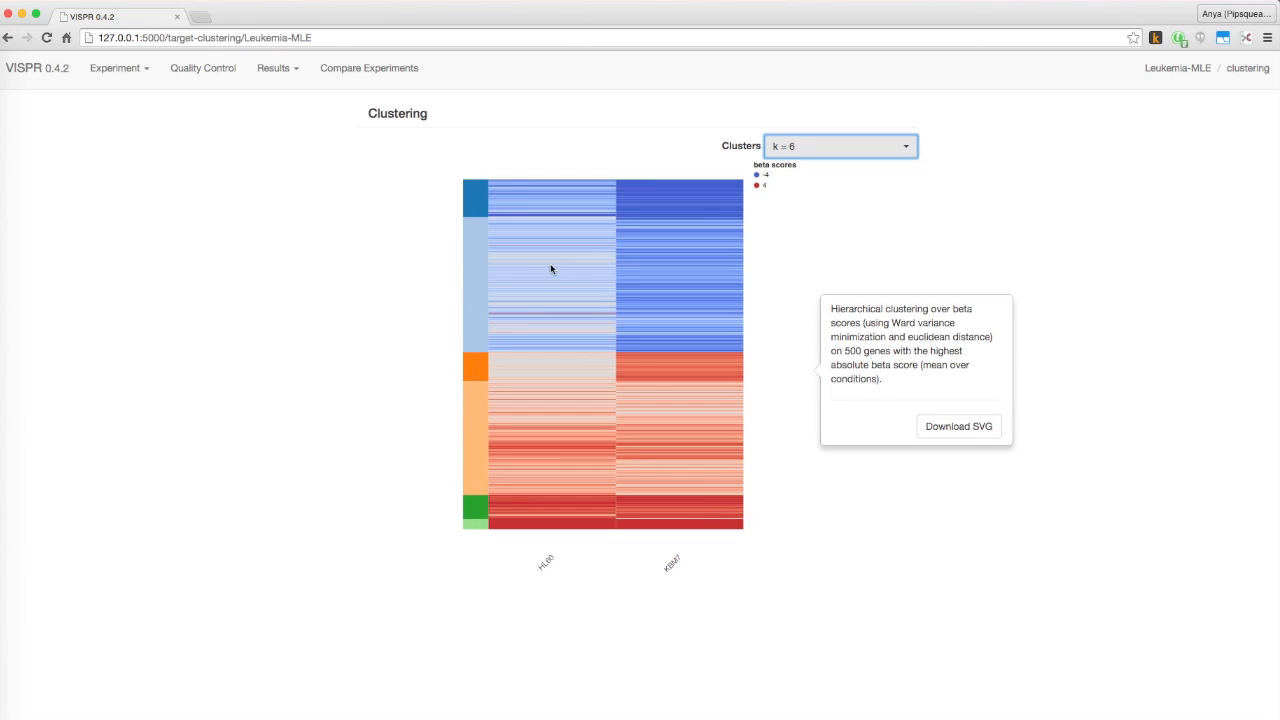
mouse_move(477, 417)
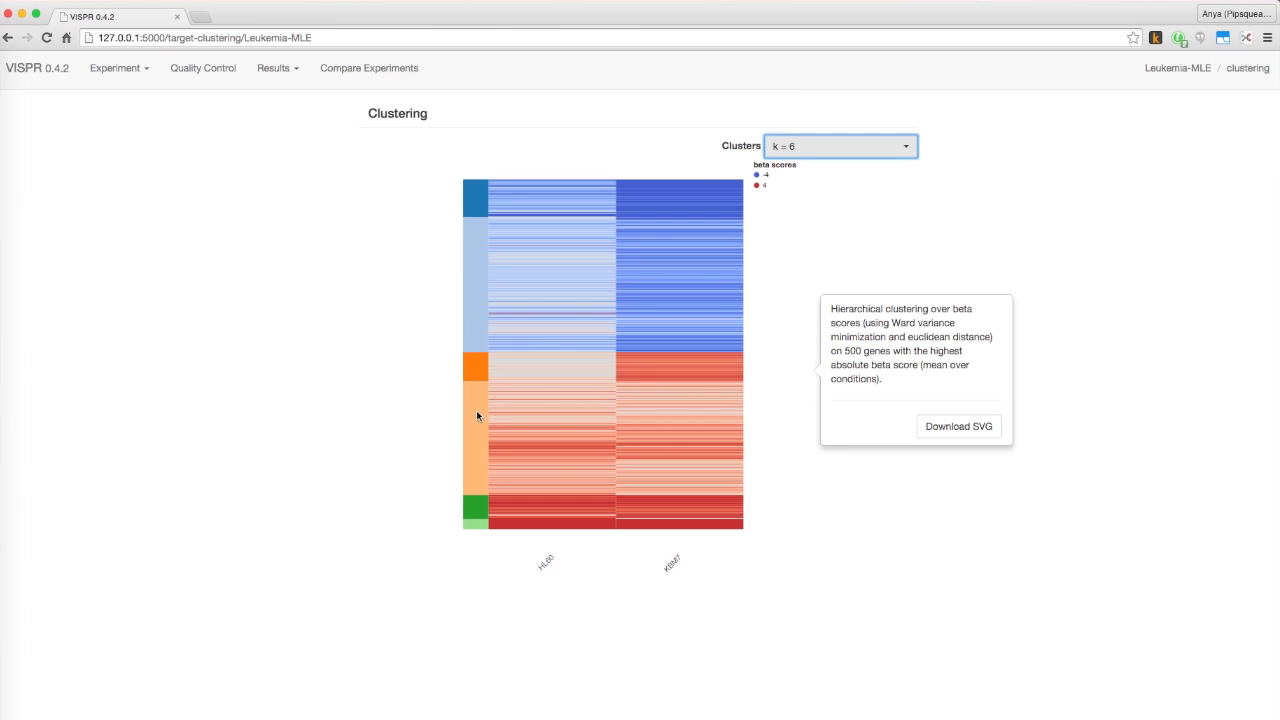
left_click(118, 67)
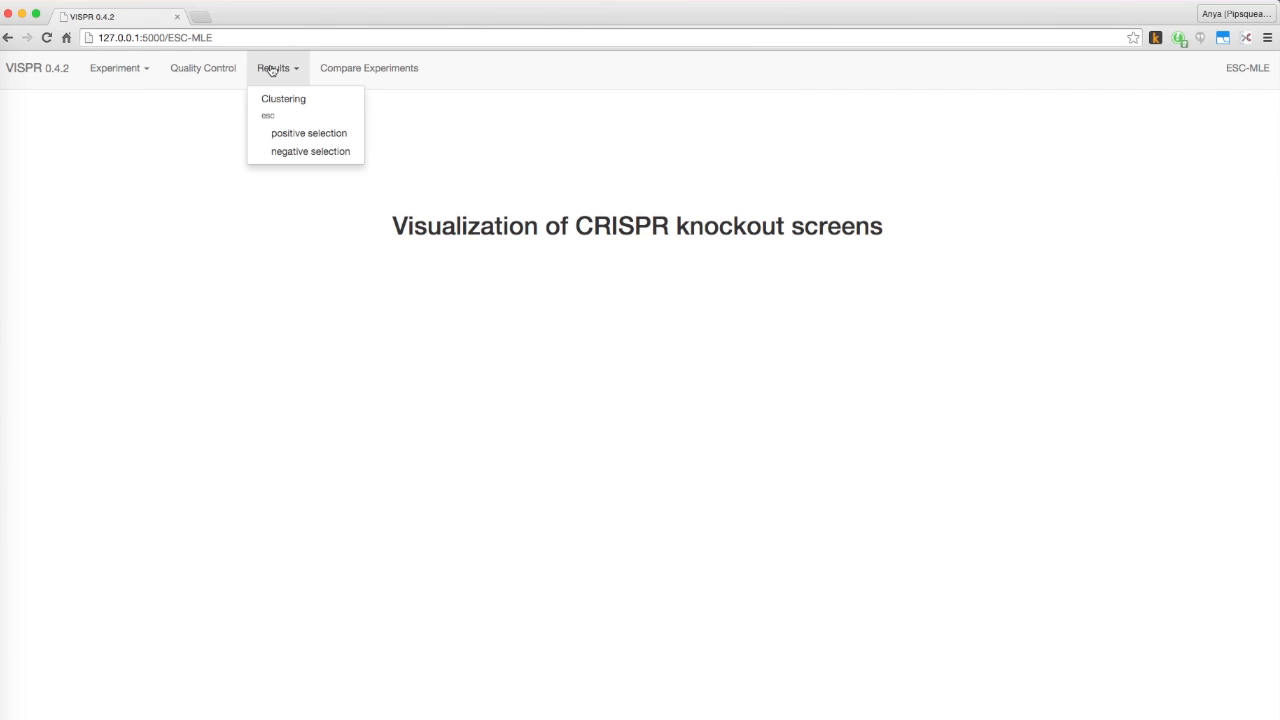
- Show esc positive selection results filtered to TRP53 and sorted by p-value
left_click(308, 132)
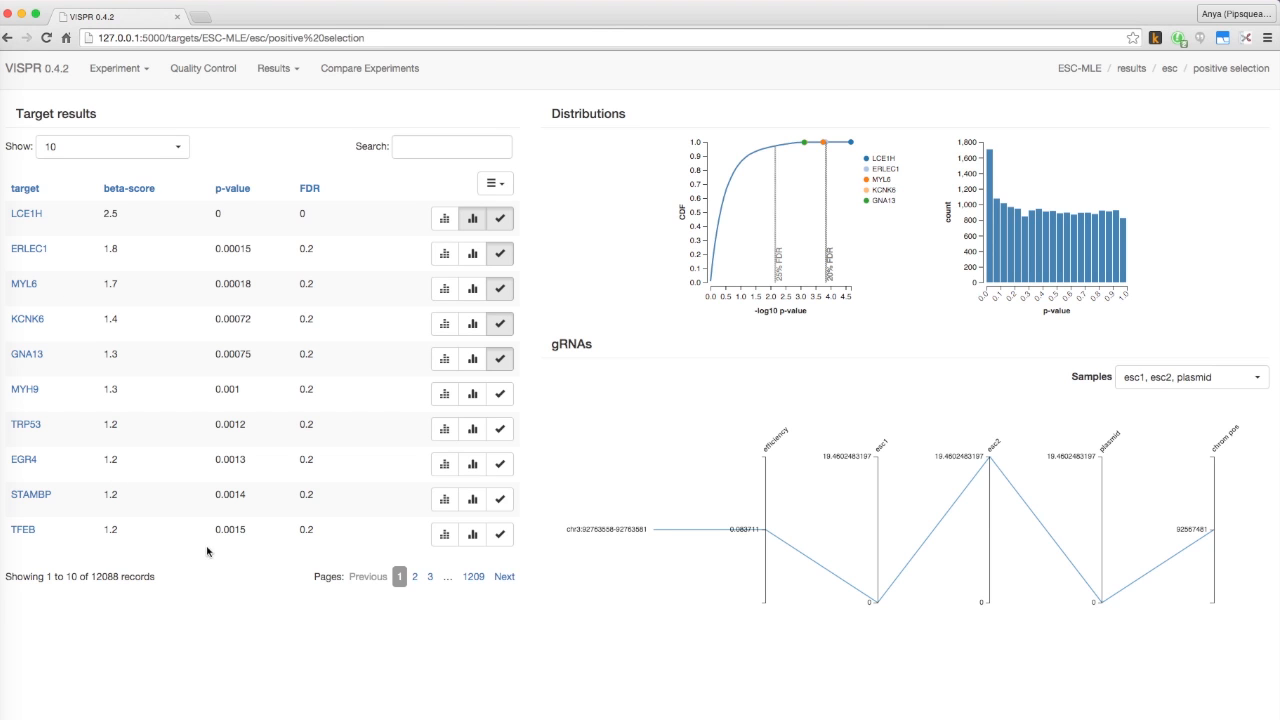
mouse_move(293, 160)
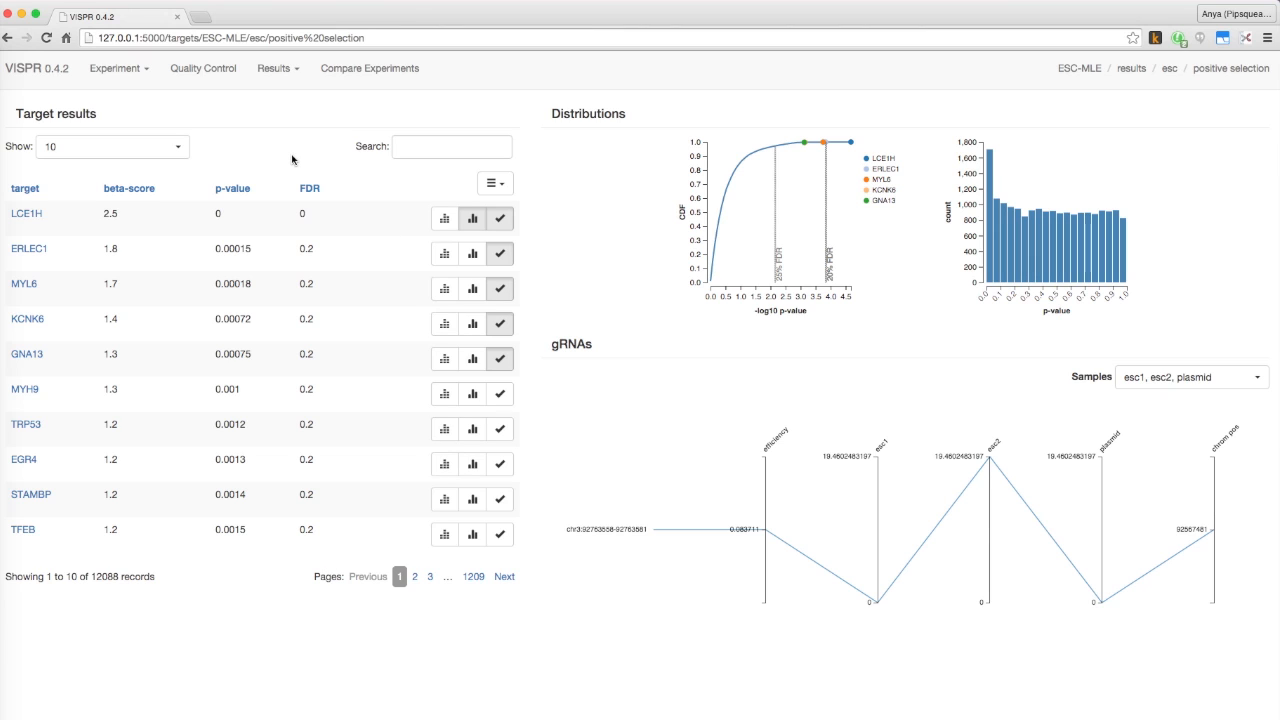
left_click(451, 146)
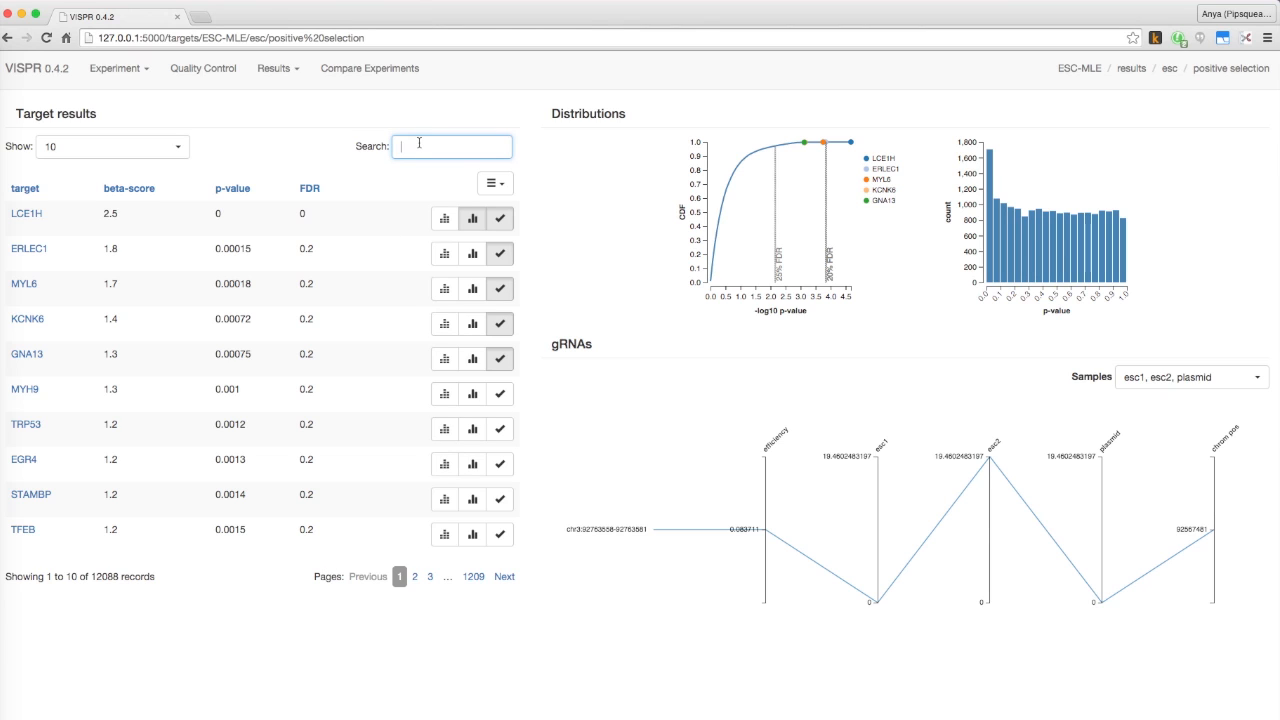
type("TRP53")
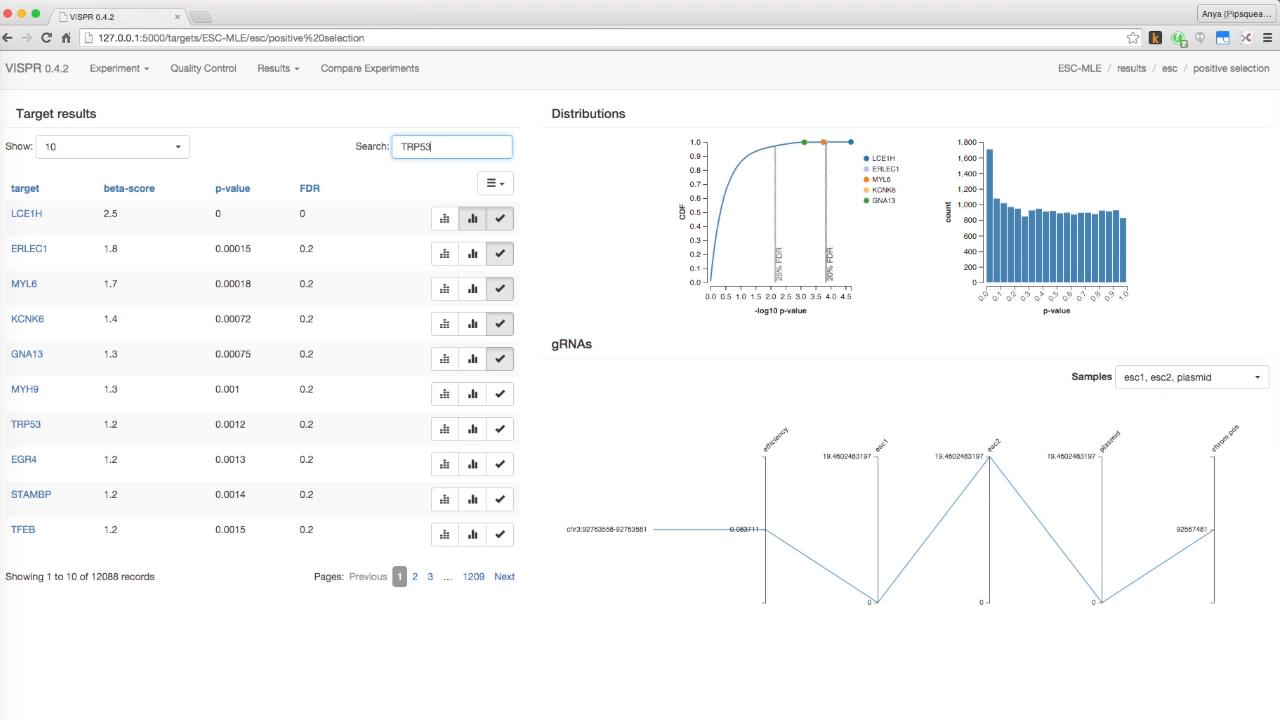
key("Return")
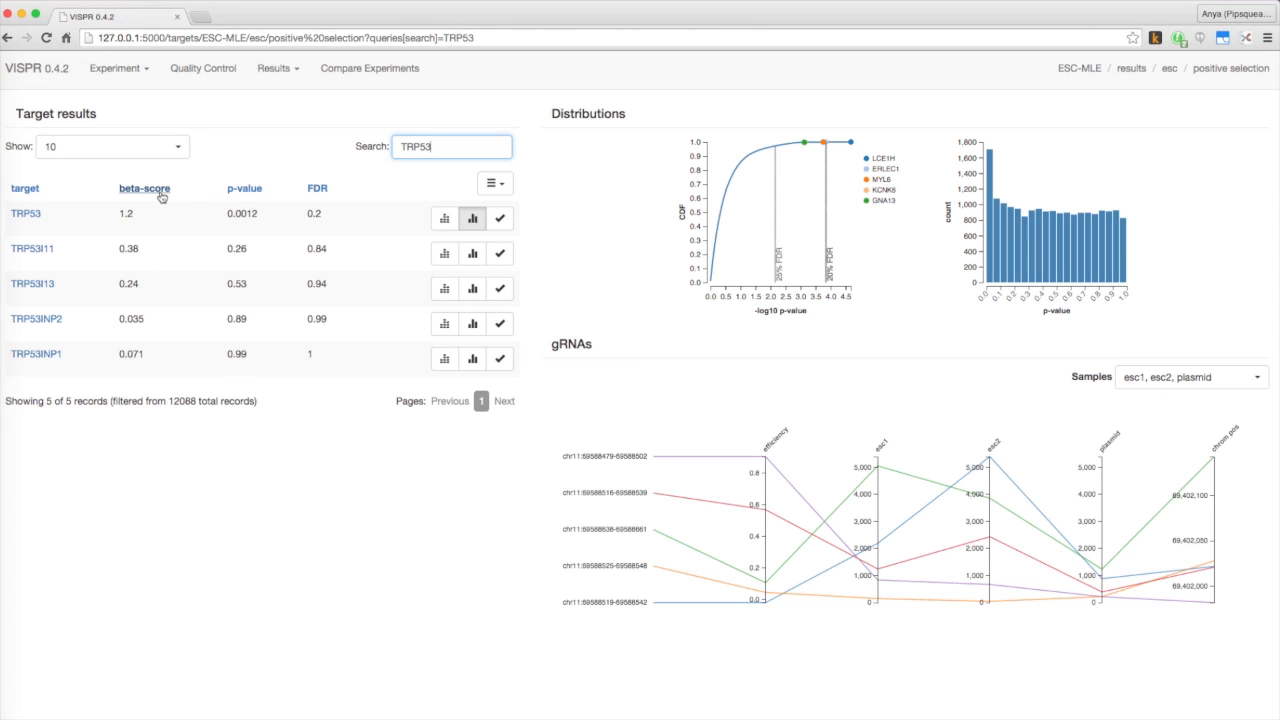
left_click(237, 188)
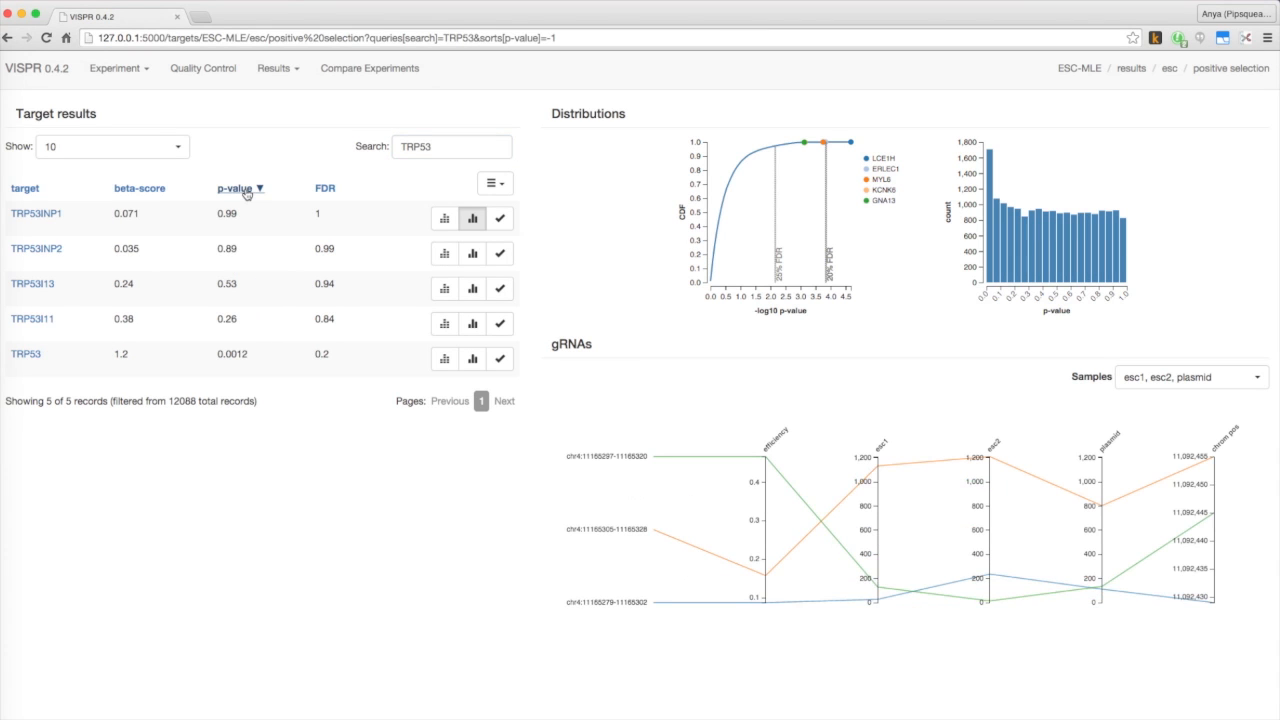
left_click(237, 188)
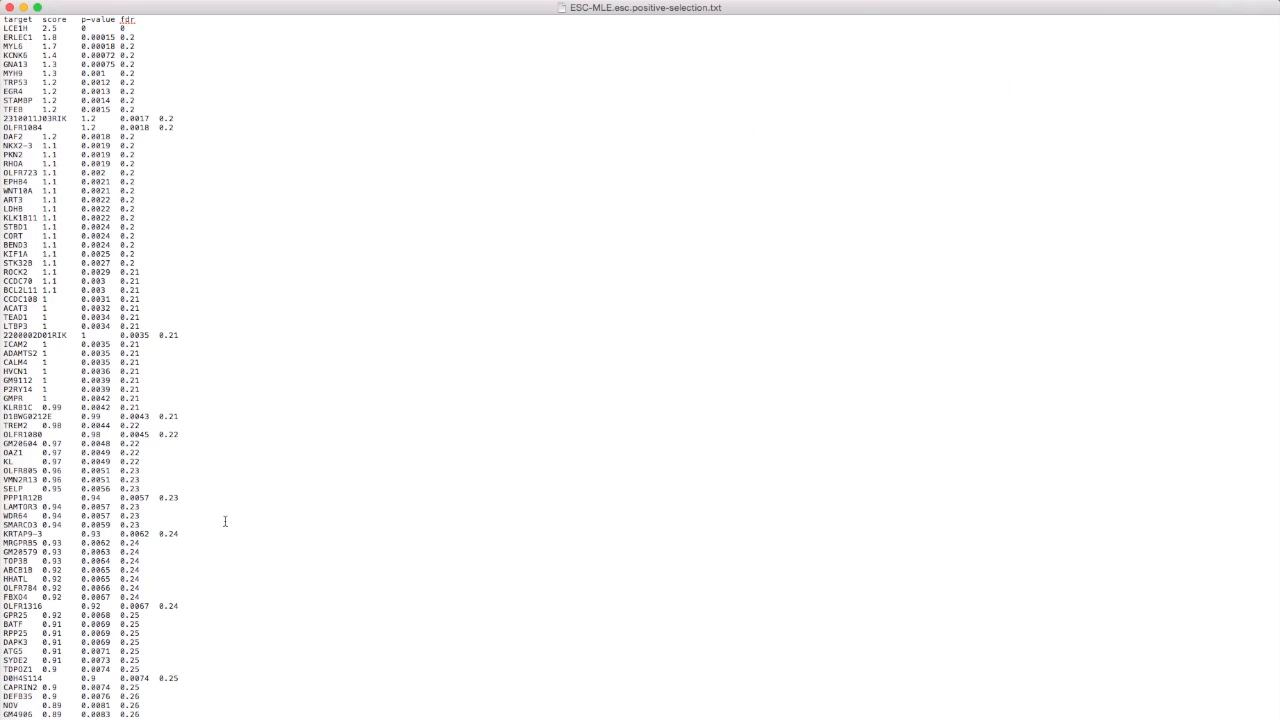
- Scroll through ESC-MLE.esc.positive-selection.txt in TextEdit
scroll("down", 3)
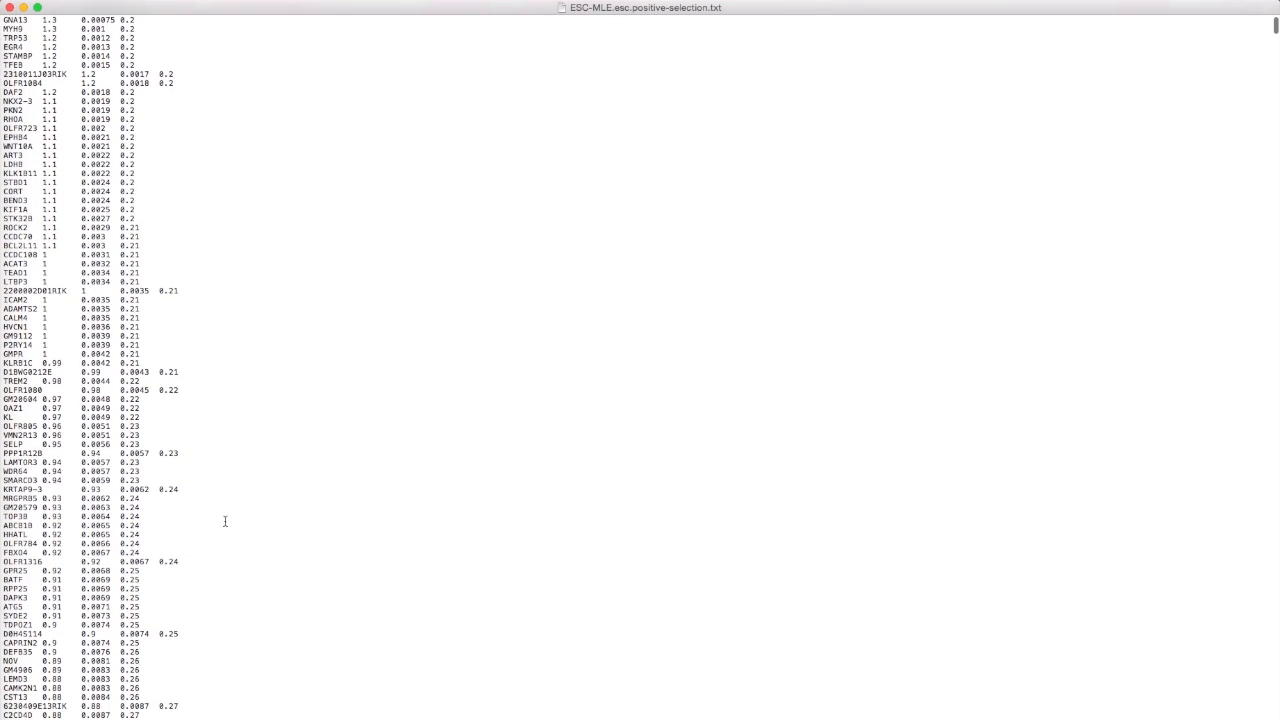
scroll("down", 3)
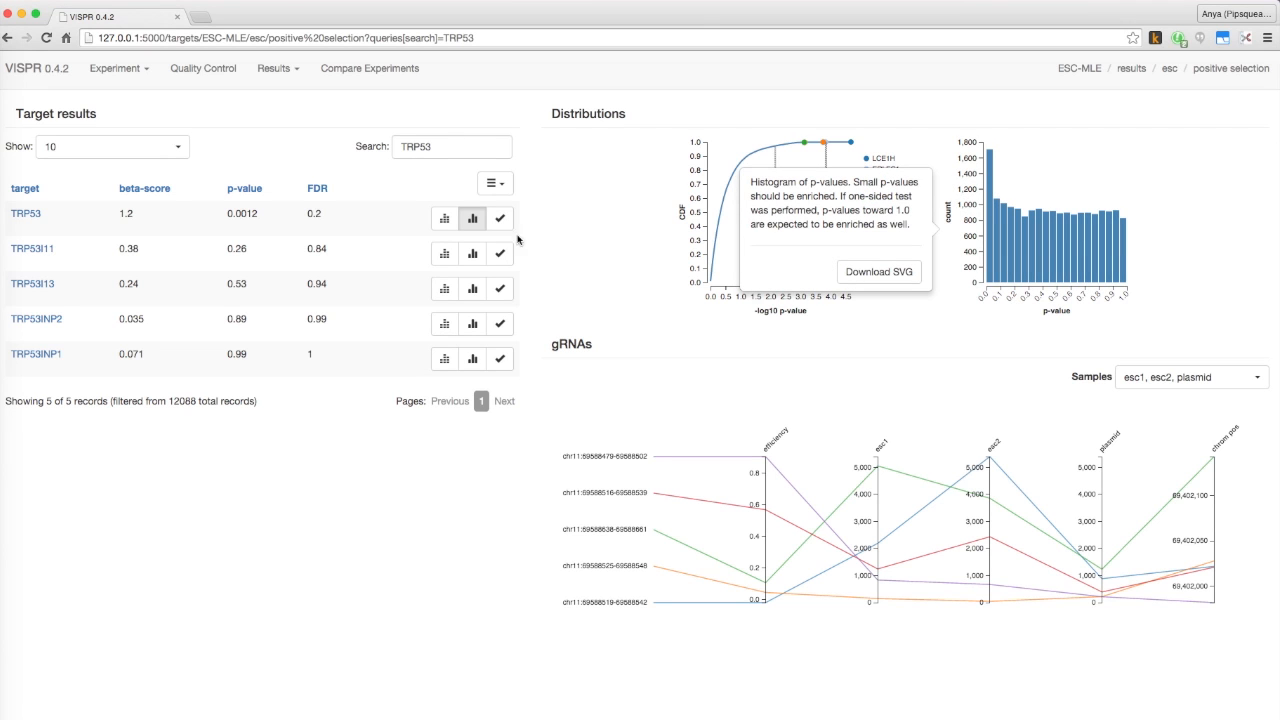
- Highlight TRP53 and TRP53I13 in the p-value plot, then open TRP53 in Ensembl
left_click(500, 218)
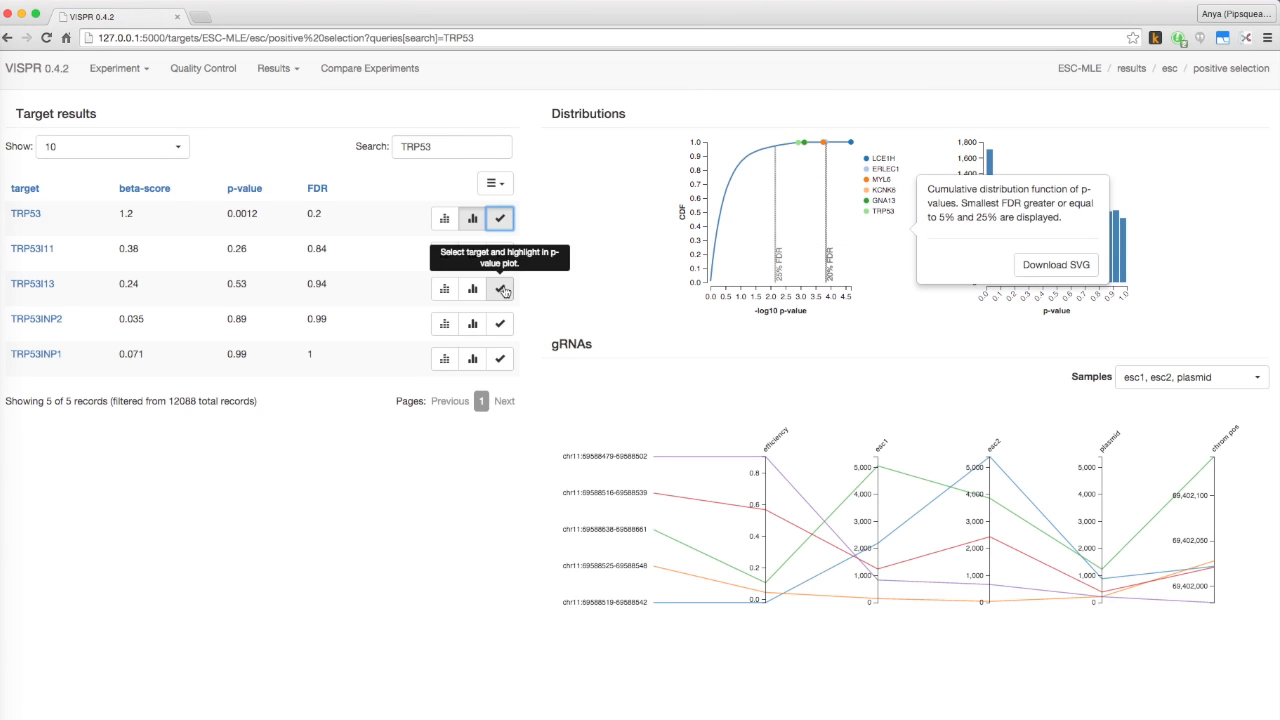
left_click(500, 288)
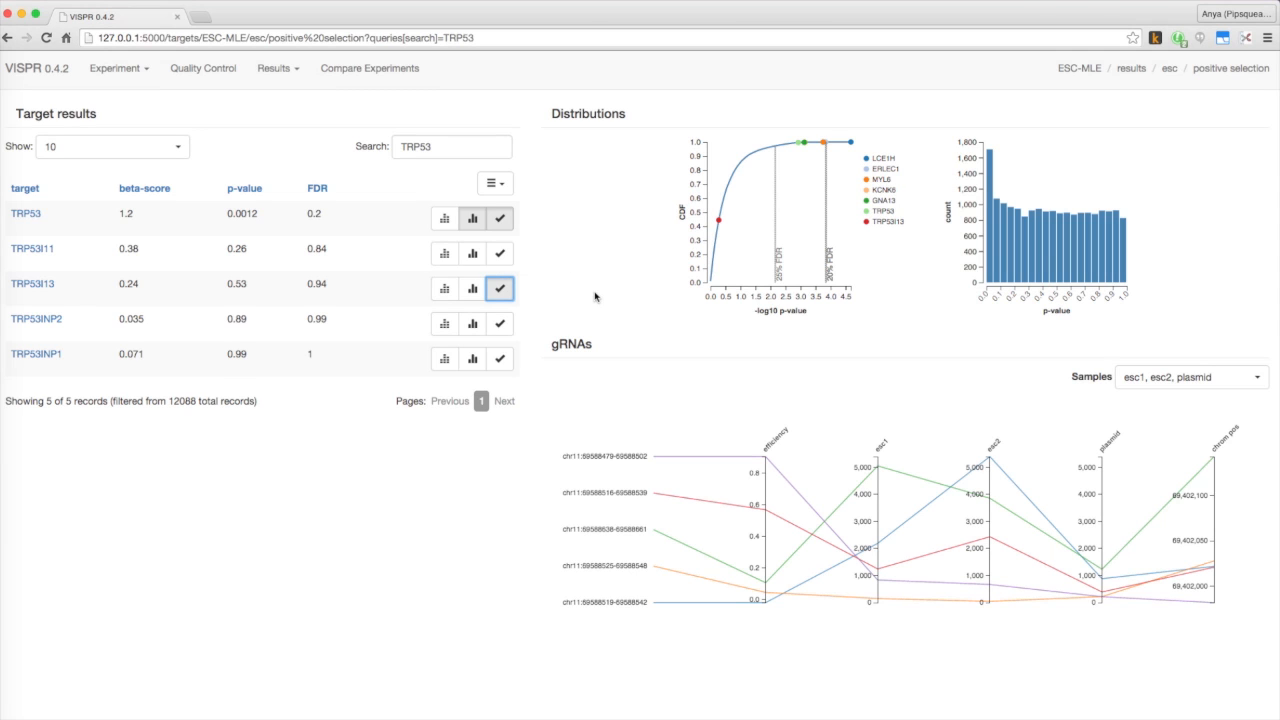
mouse_move(471, 253)
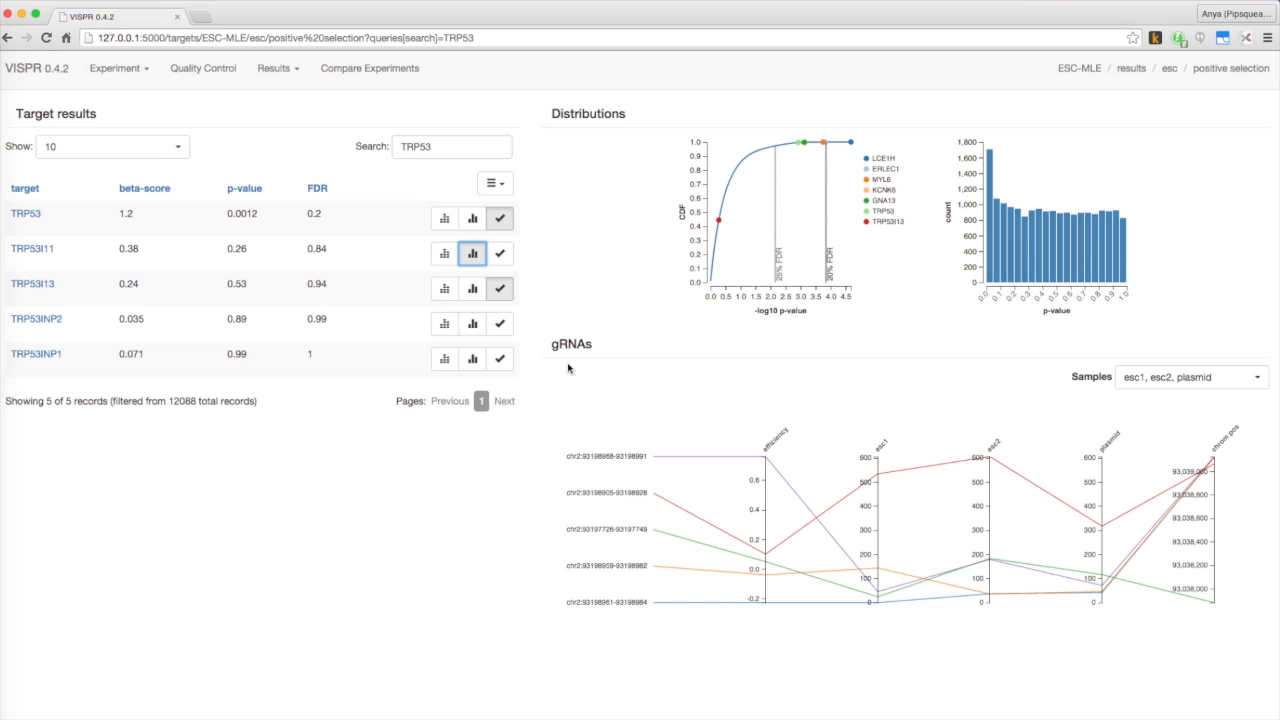
mouse_move(821, 401)
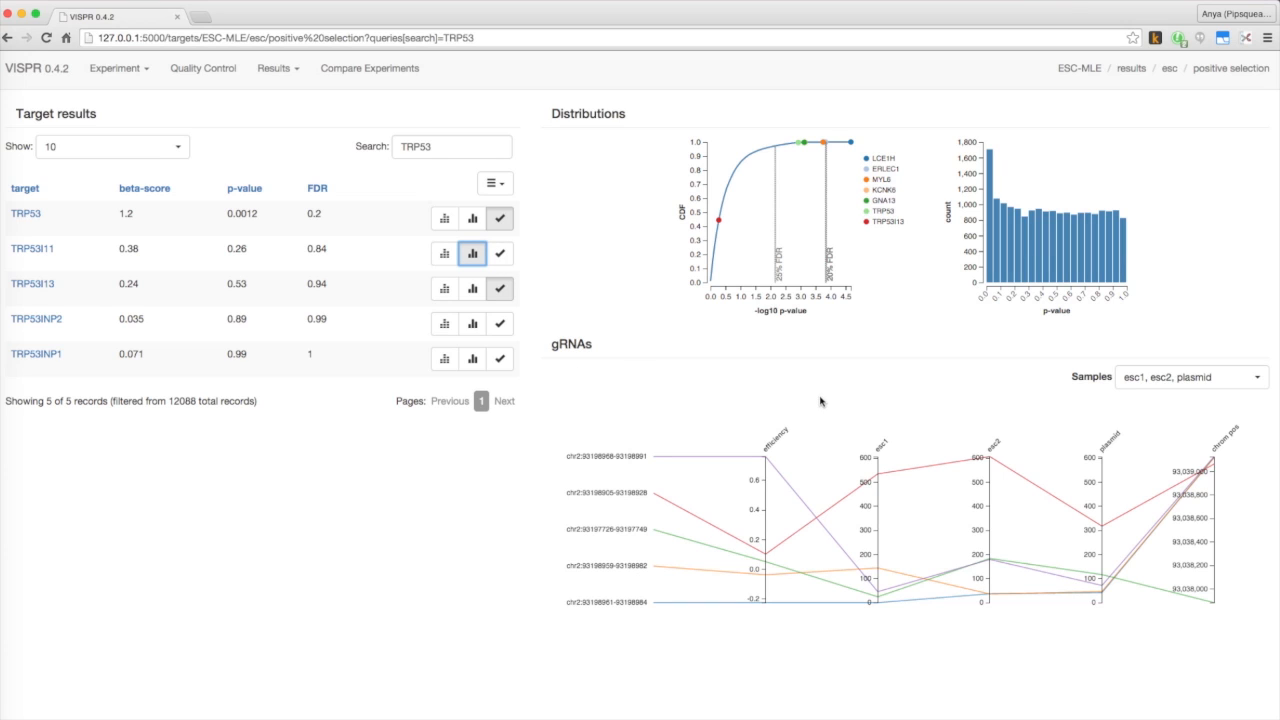
mouse_move(1113, 451)
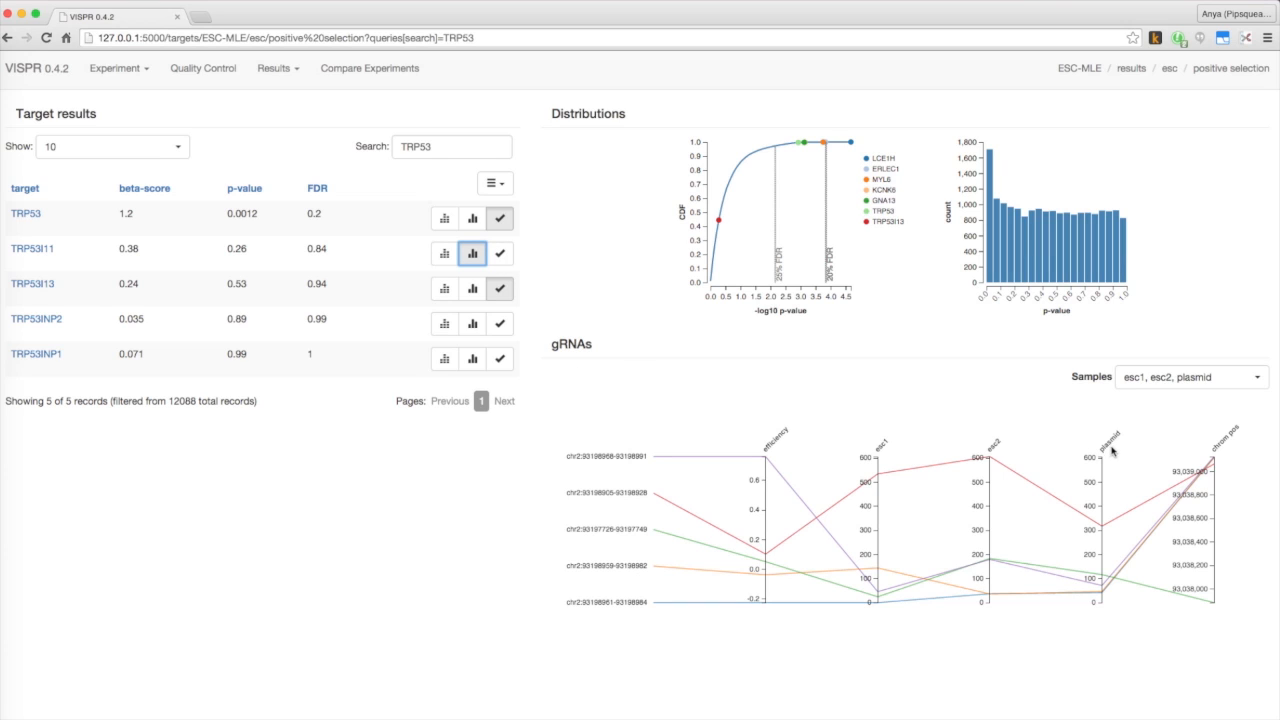
mouse_move(845, 452)
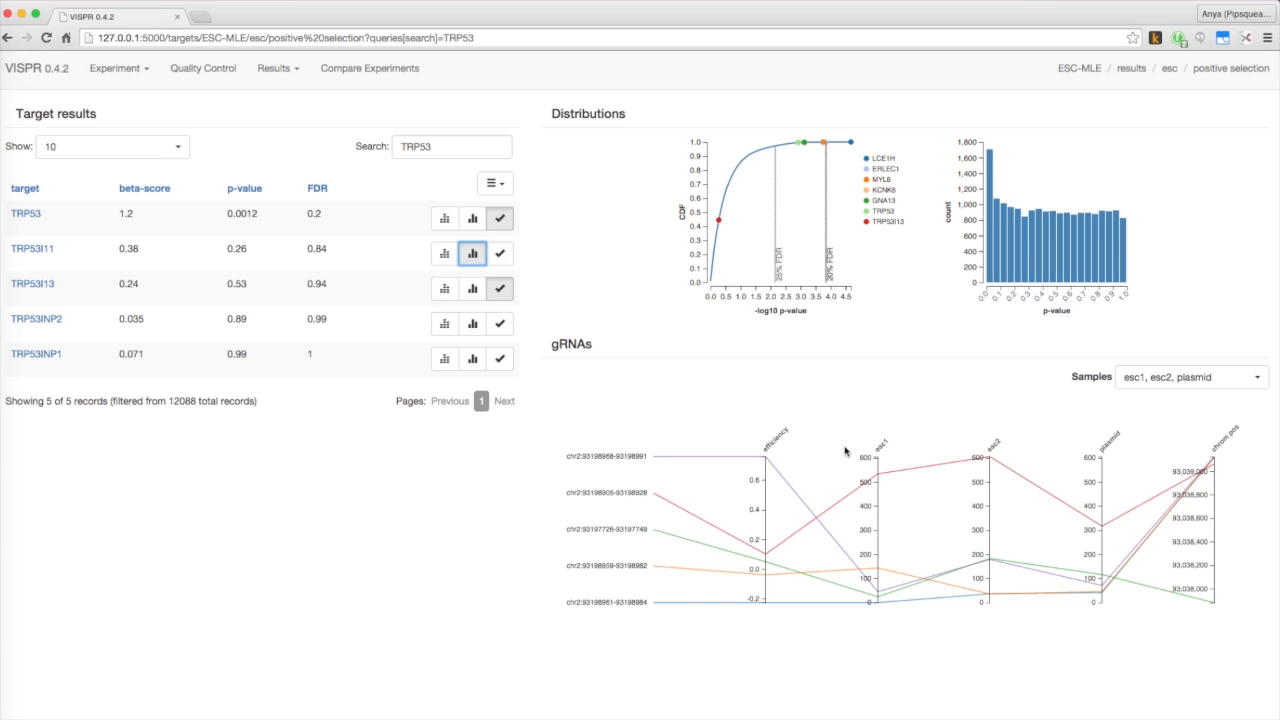
mouse_move(1231, 456)
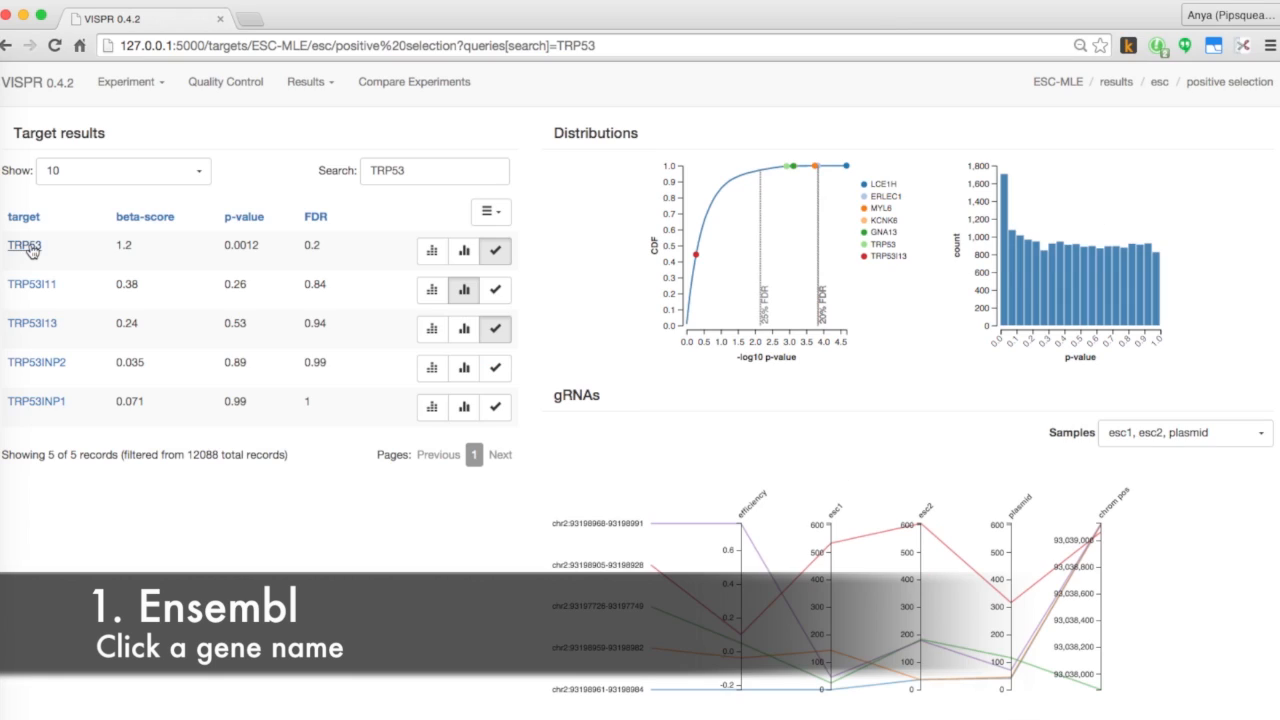
left_click(24, 246)
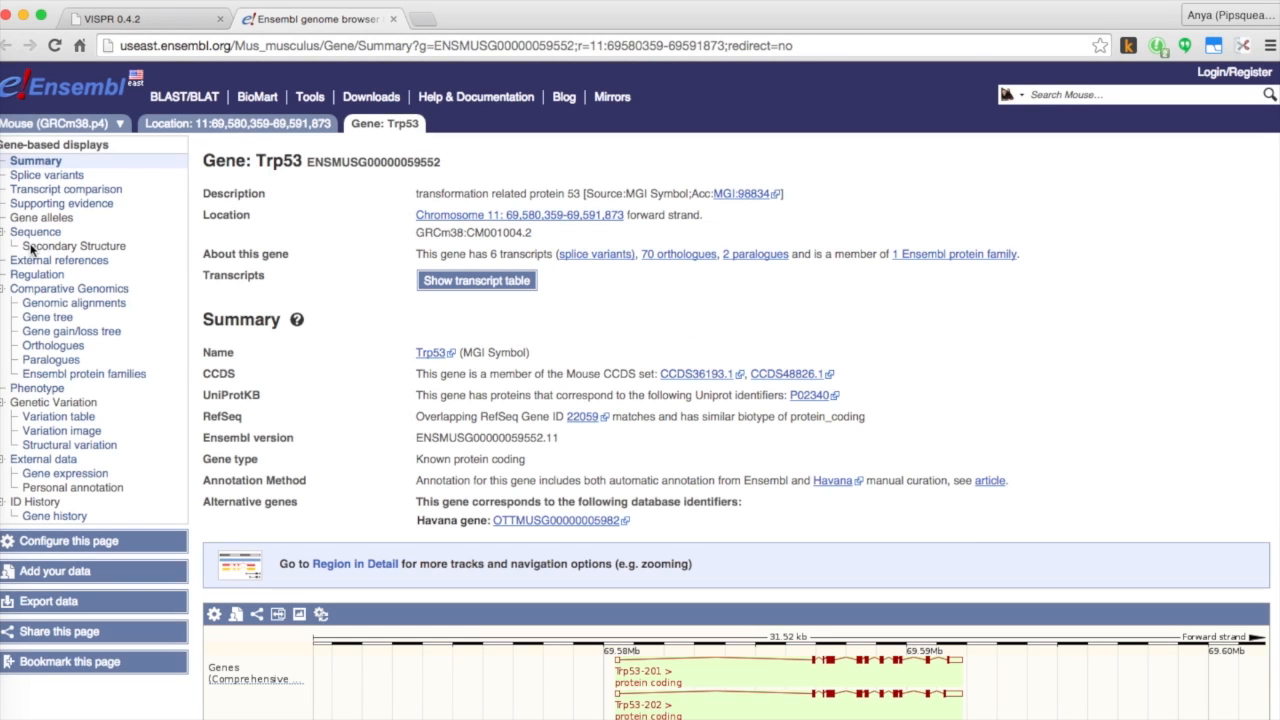
- Browse Trp53 transcripts in Ensembl, then send targets including TRP53I11 to GeneMANIA
scroll("down", 3)
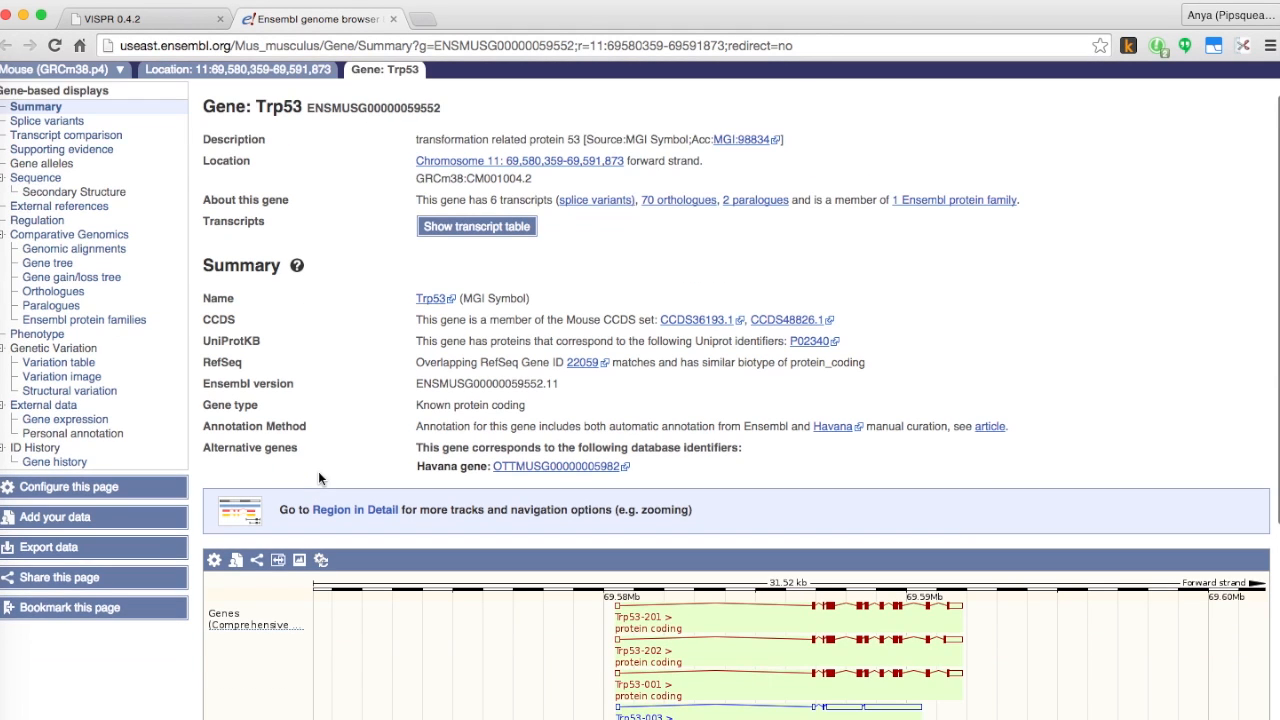
scroll("down", 3)
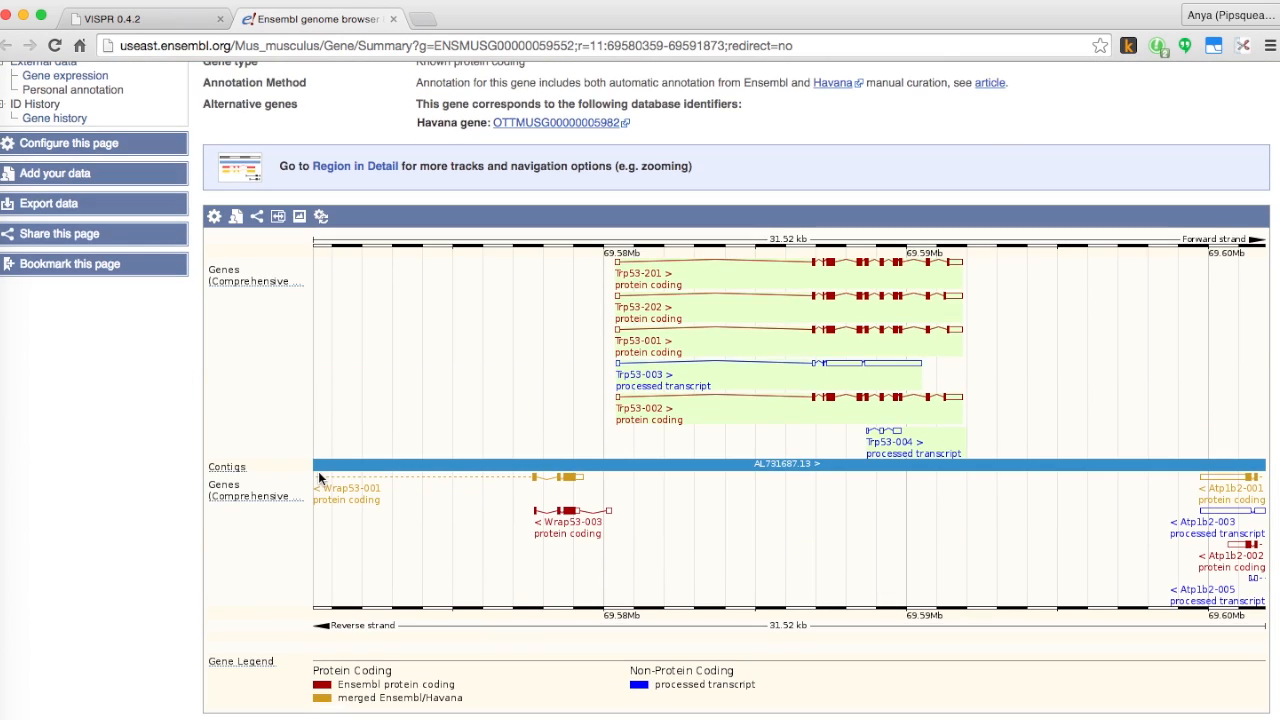
left_click(100, 18)
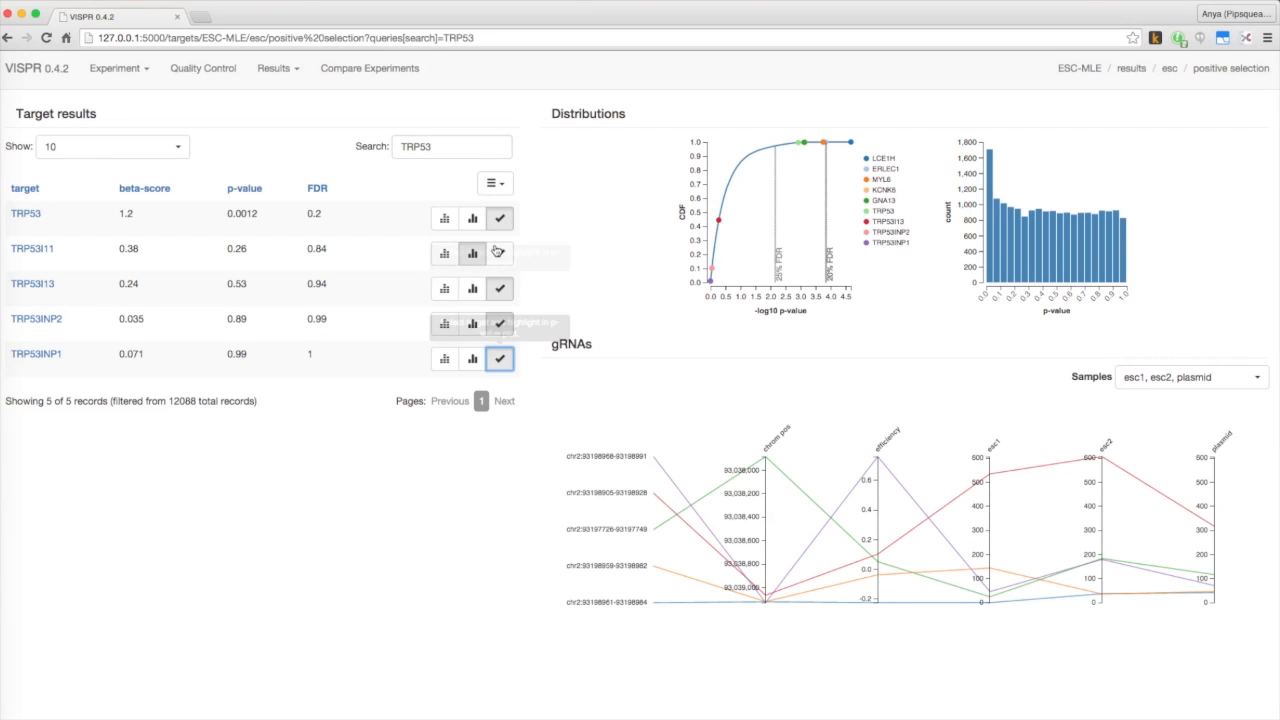
left_click(494, 183)
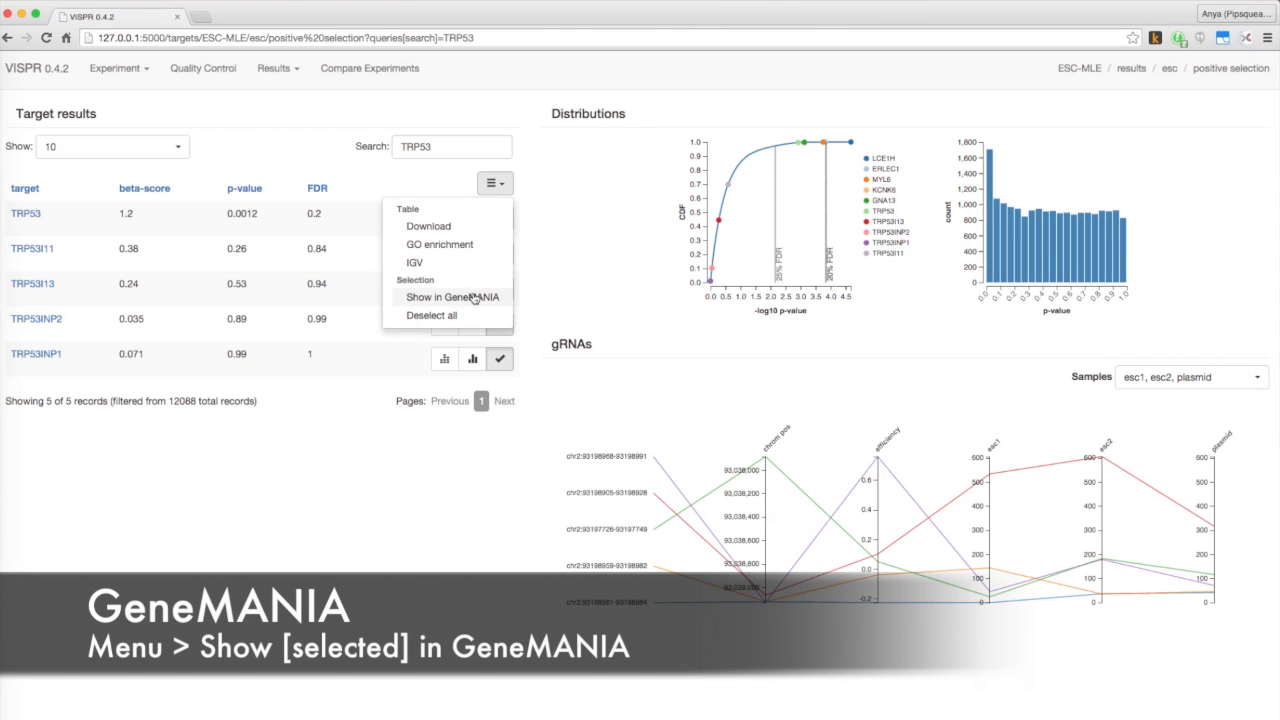
left_click(452, 297)
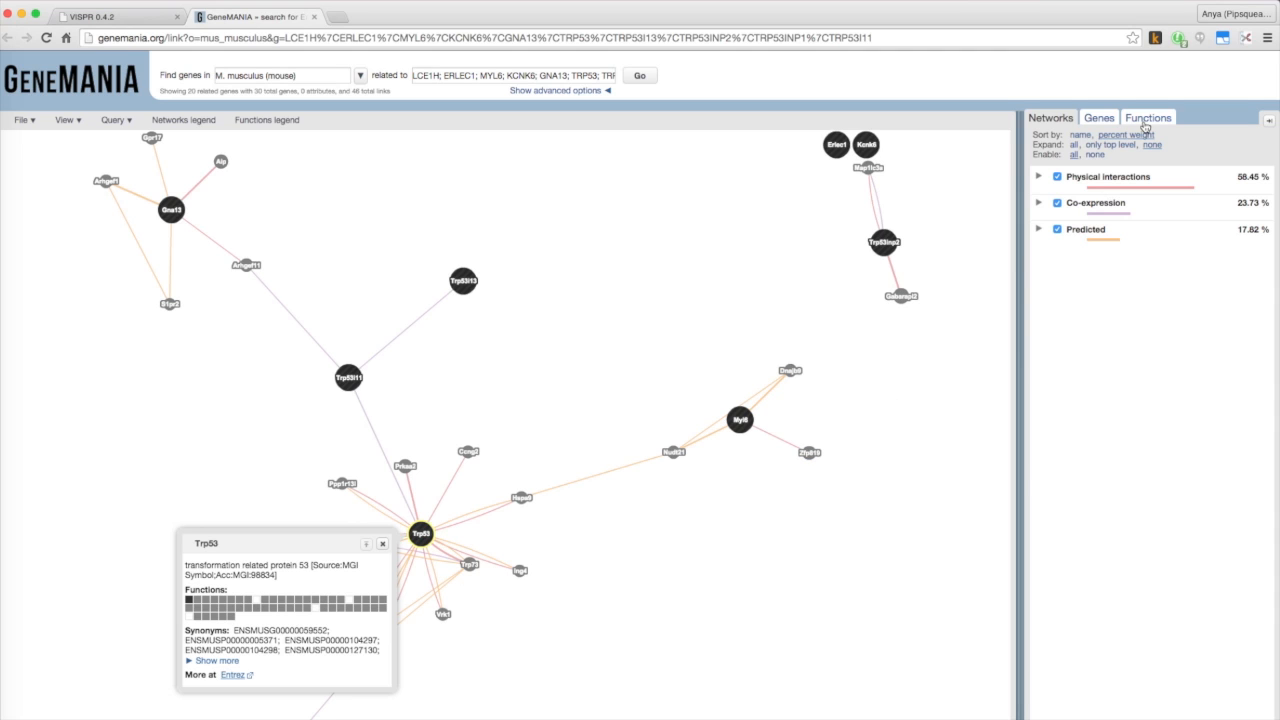
- Review GeneMANIA's functions and genes, then run GOrilla enrichment at p-value 0.0001
left_click(1147, 117)
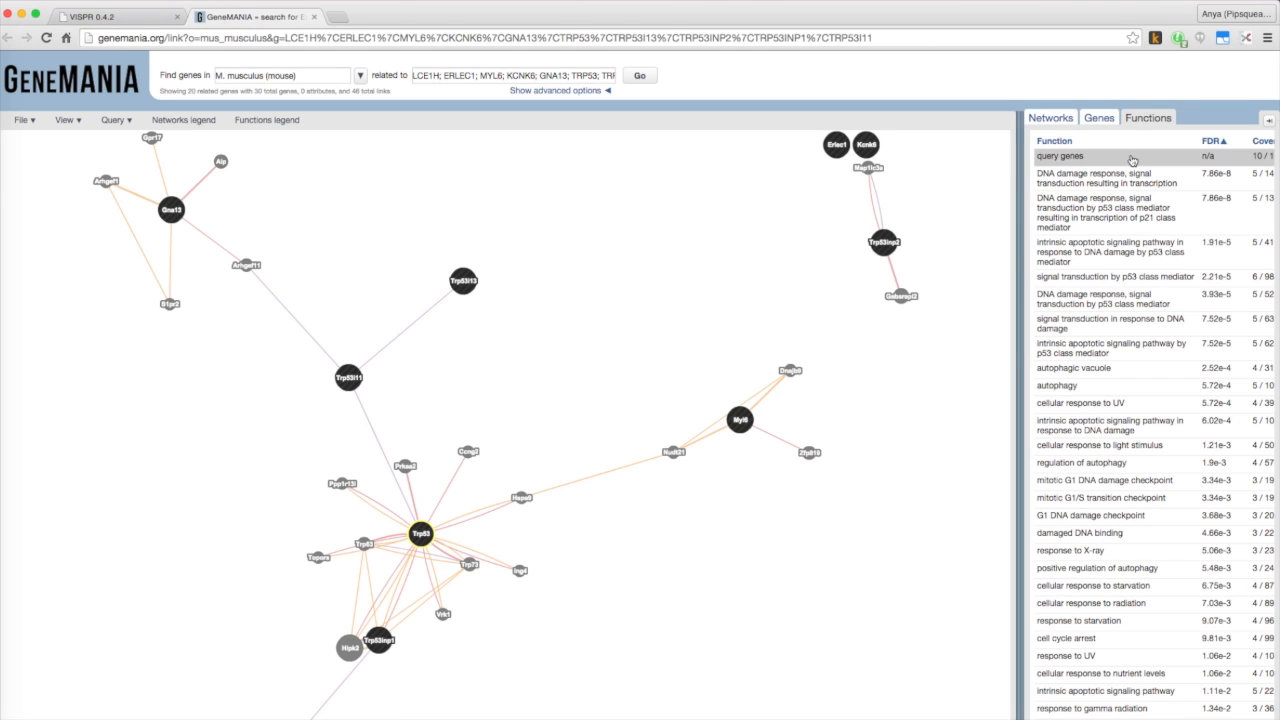
left_click(1099, 117)
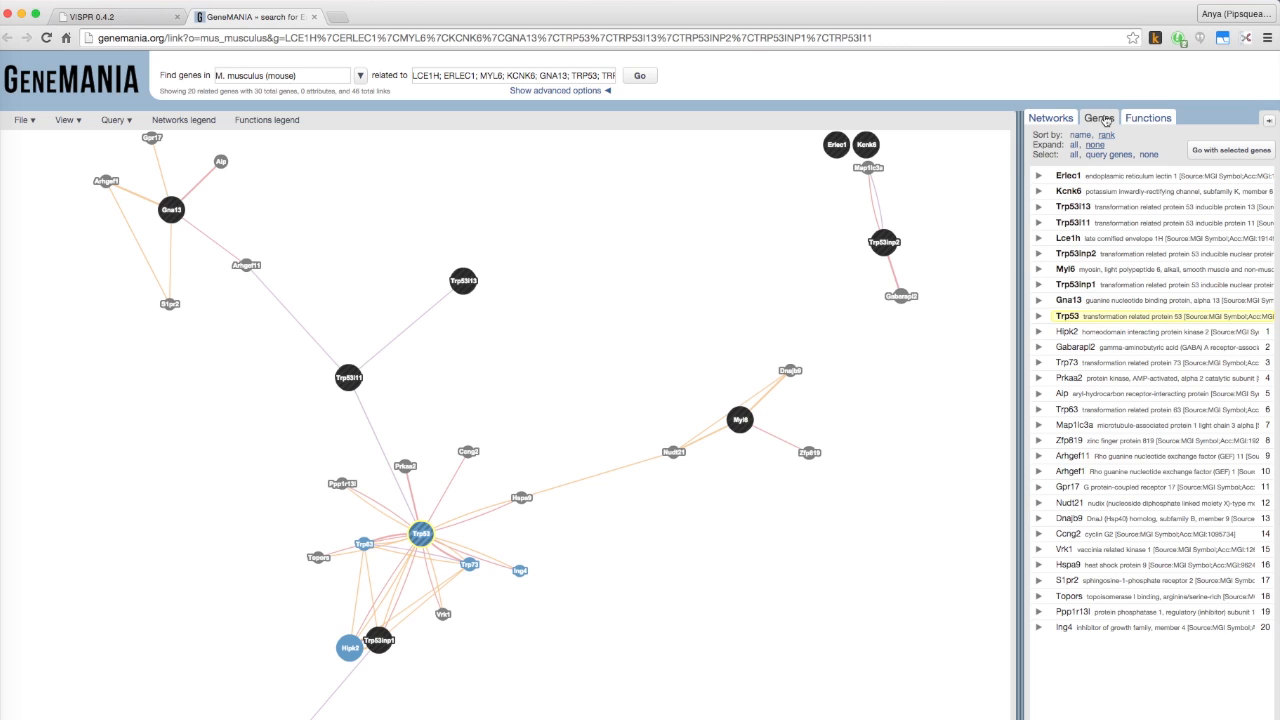
left_click(110, 16)
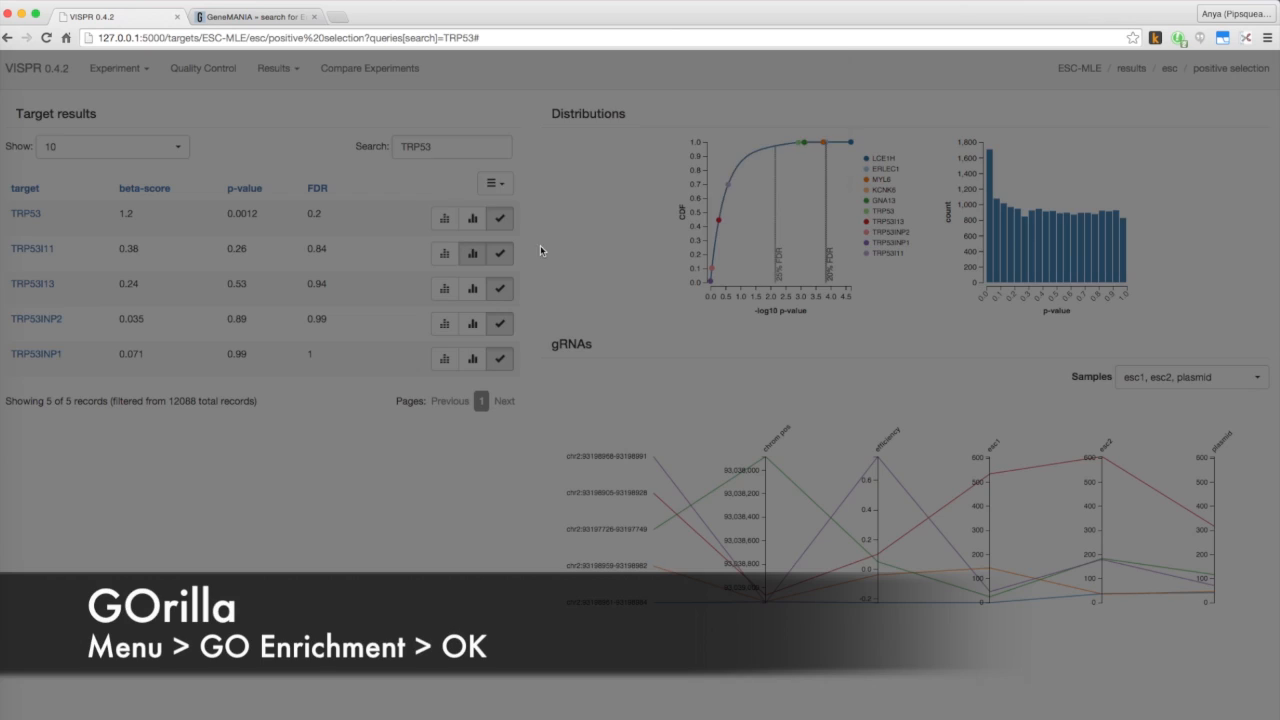
left_click(494, 183)
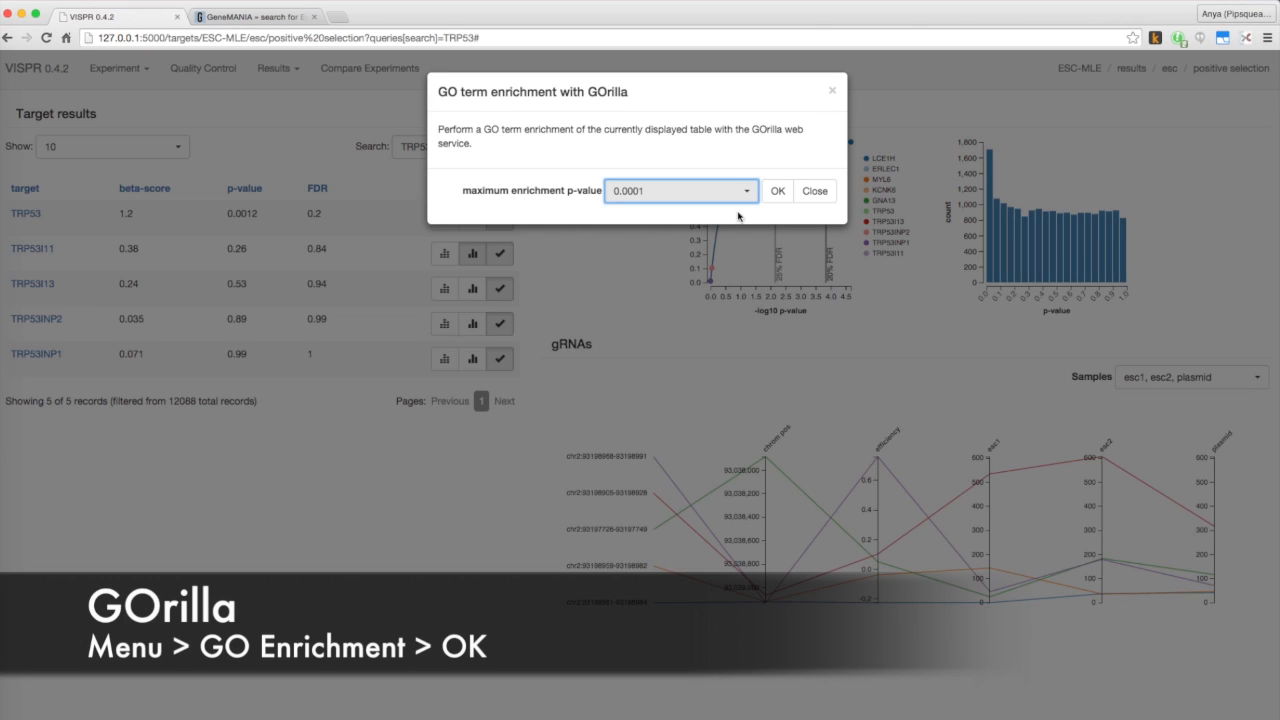
left_click(778, 191)
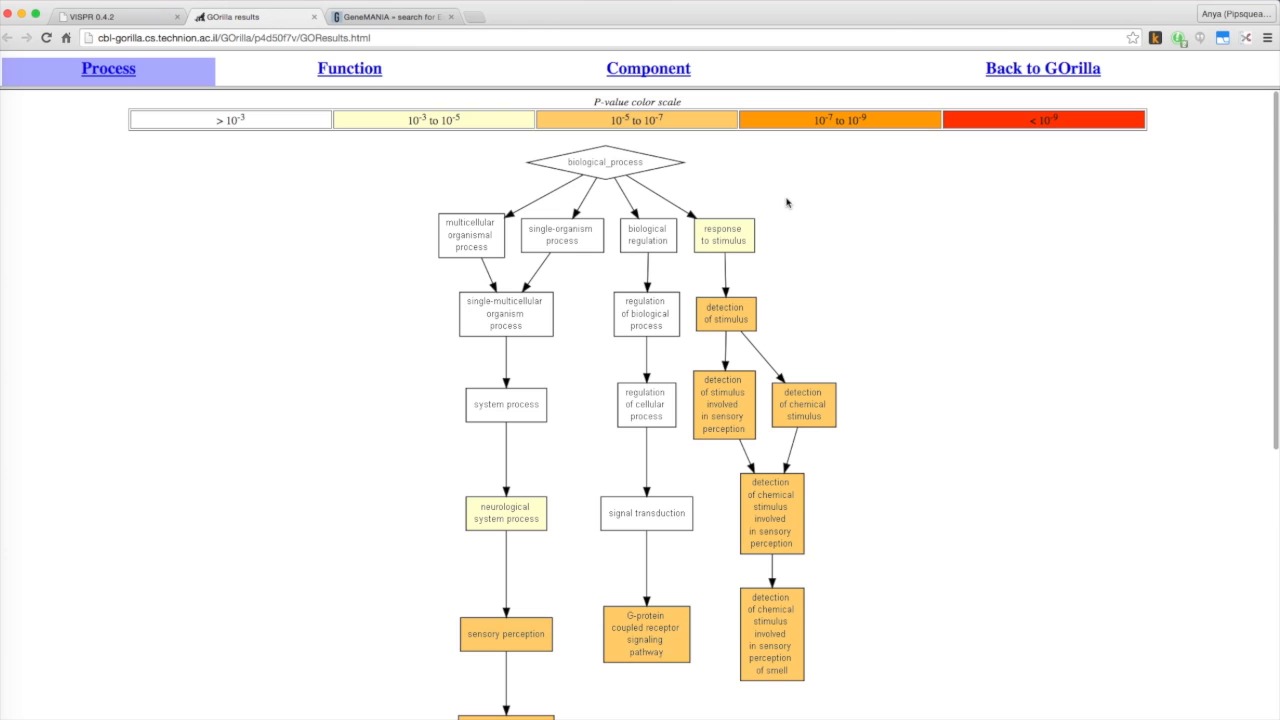
- Scroll through GOrilla's enriched GO terms graph, then return to VISPR
scroll("down", 3)
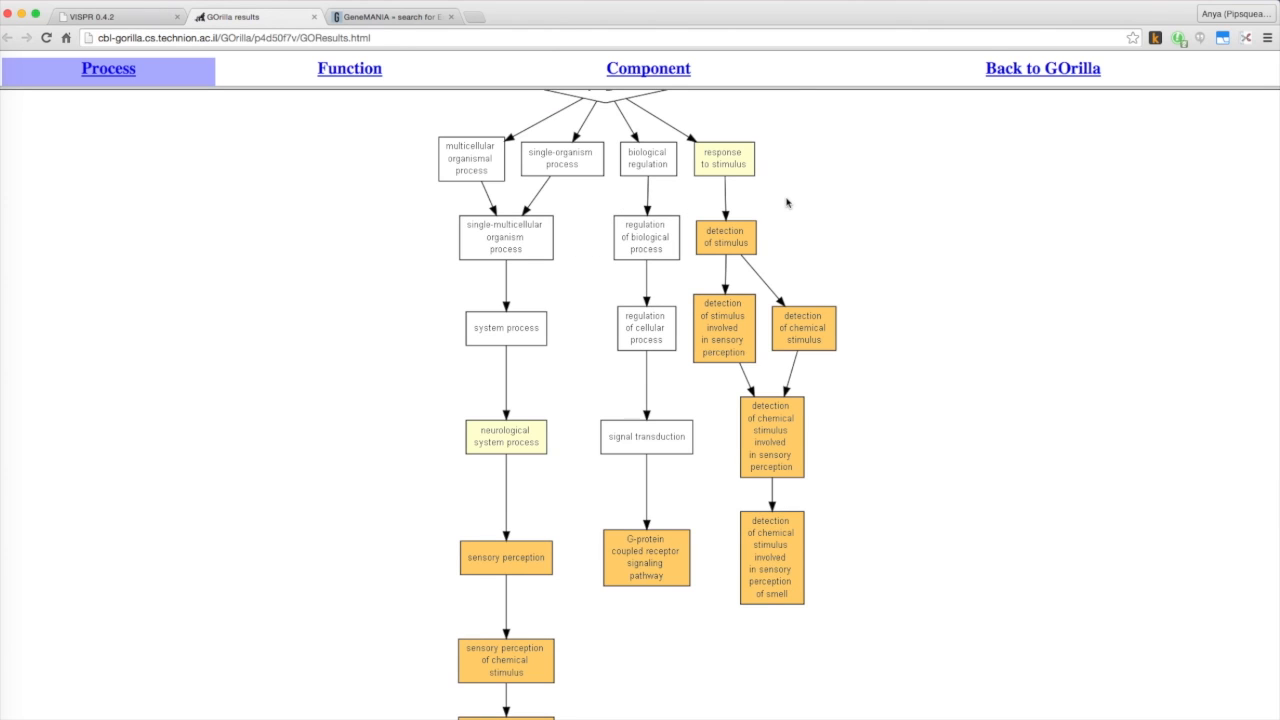
scroll("down", 3)
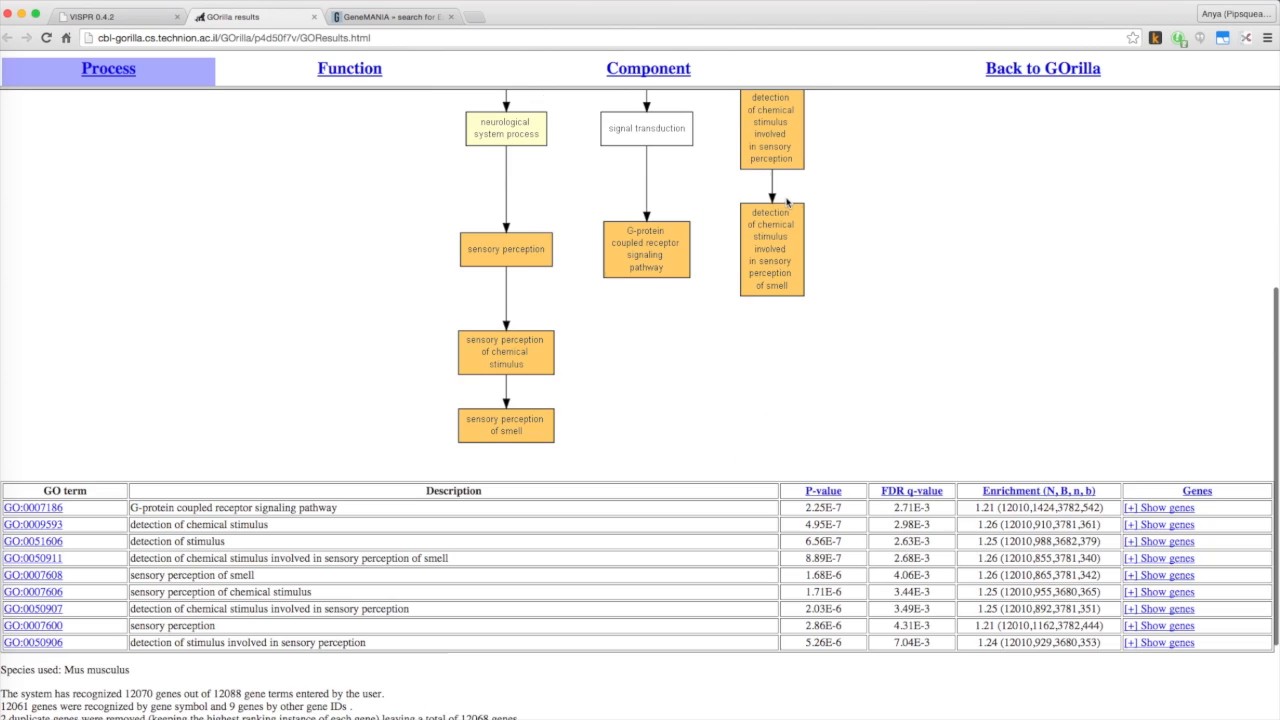
scroll("down", 3)
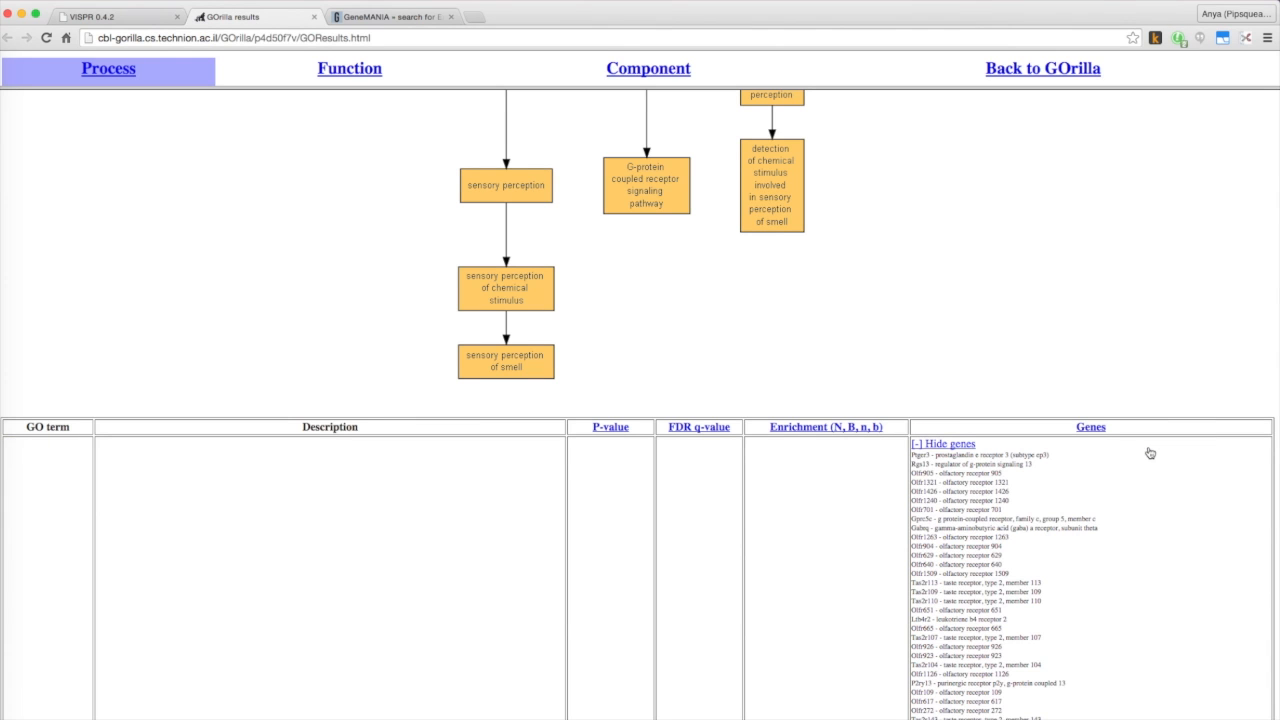
mouse_move(770, 399)
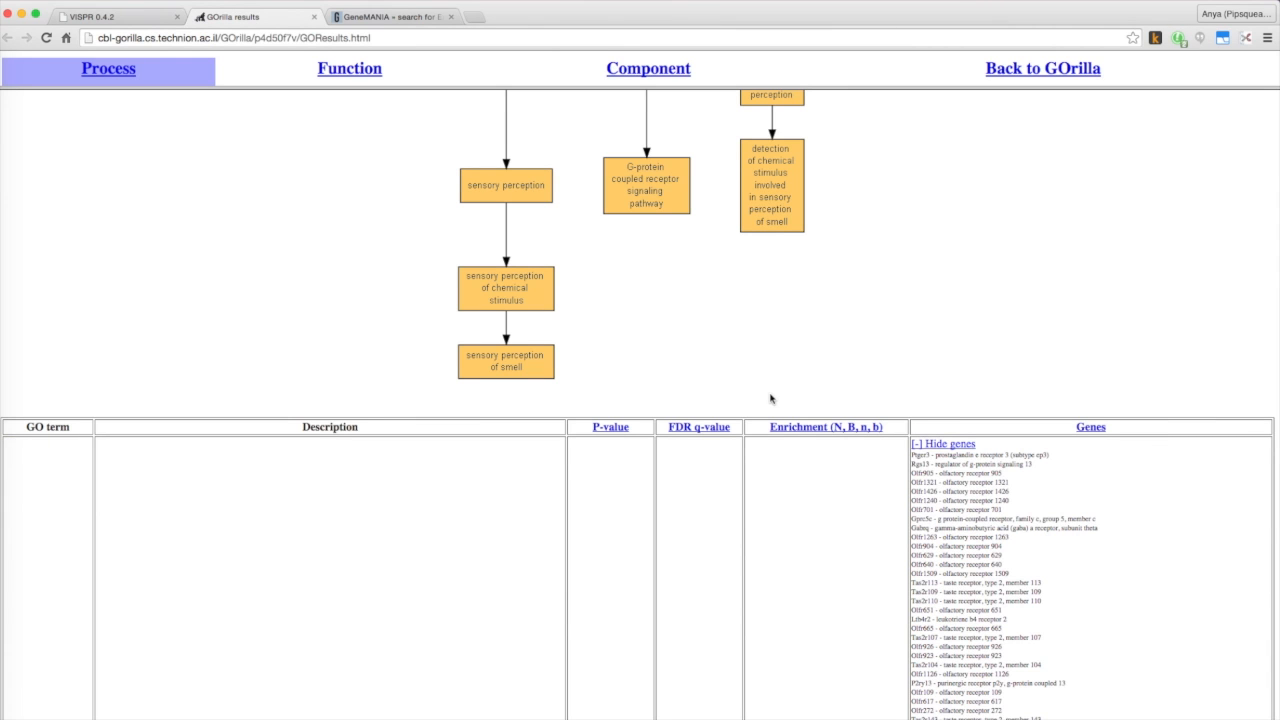
left_click(110, 17)
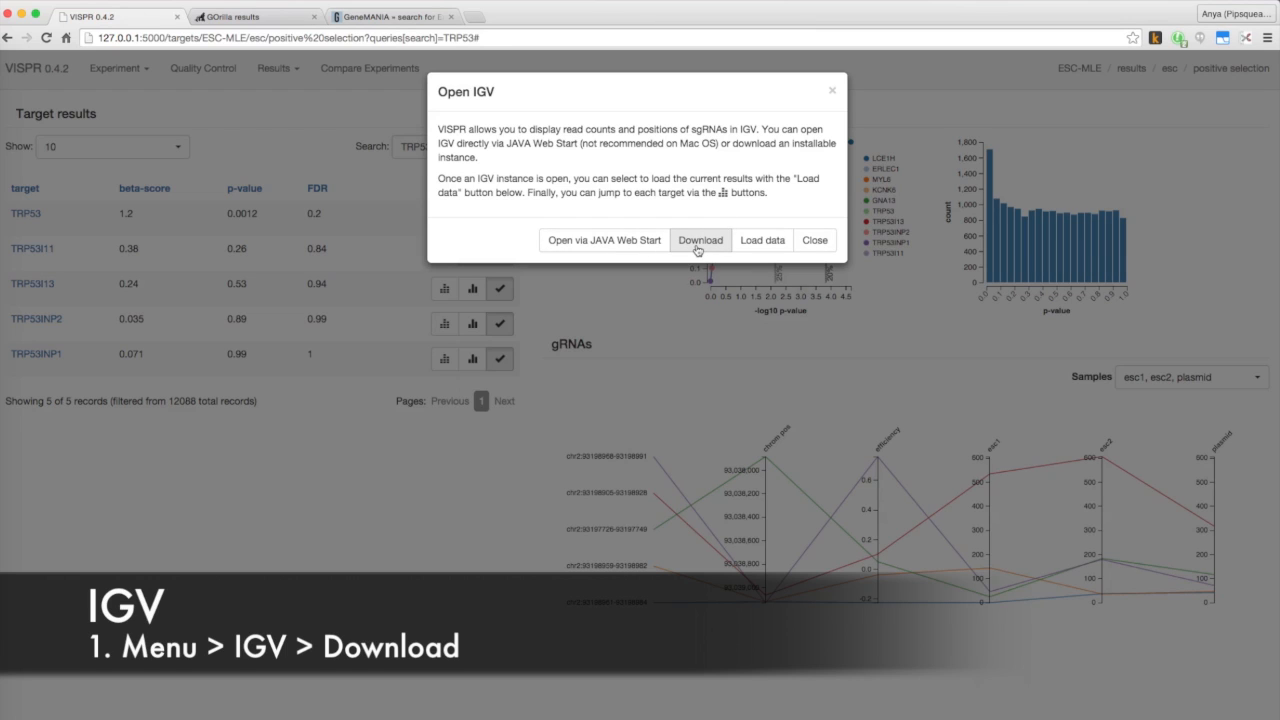
- Download an installable copy of IGV from VISPR's IGV options
left_click(699, 240)
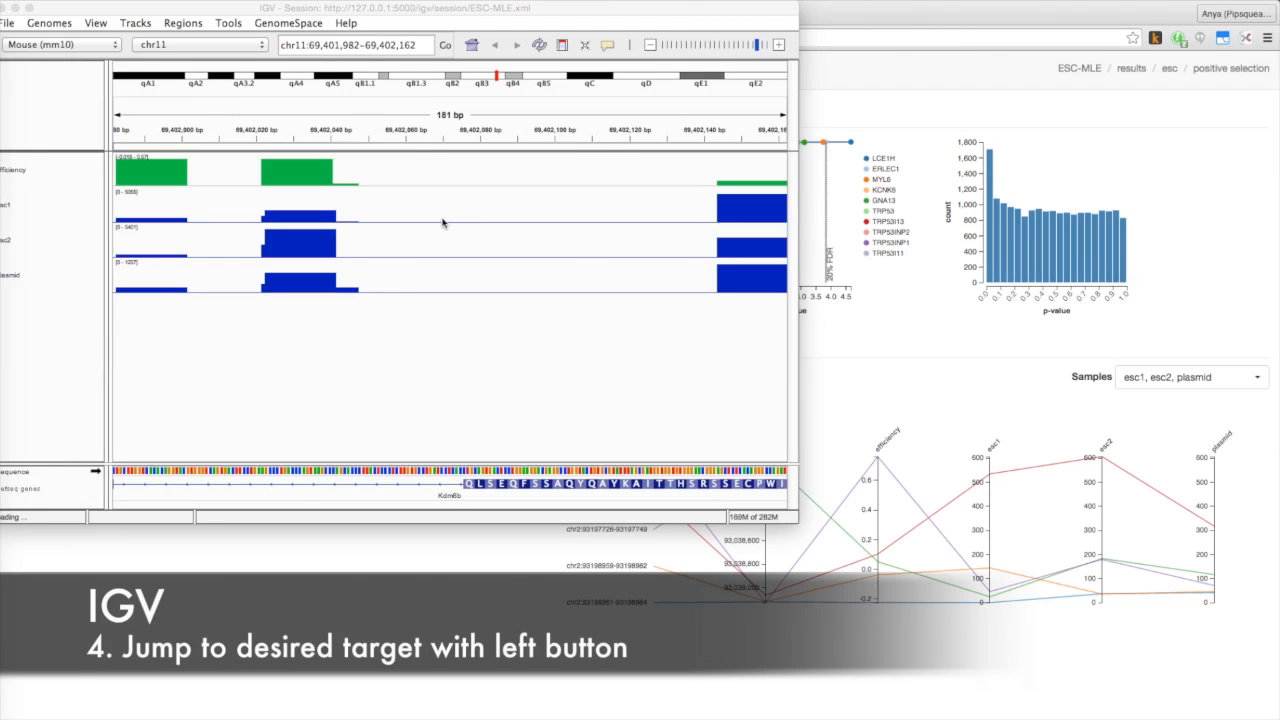
mouse_move(298, 178)
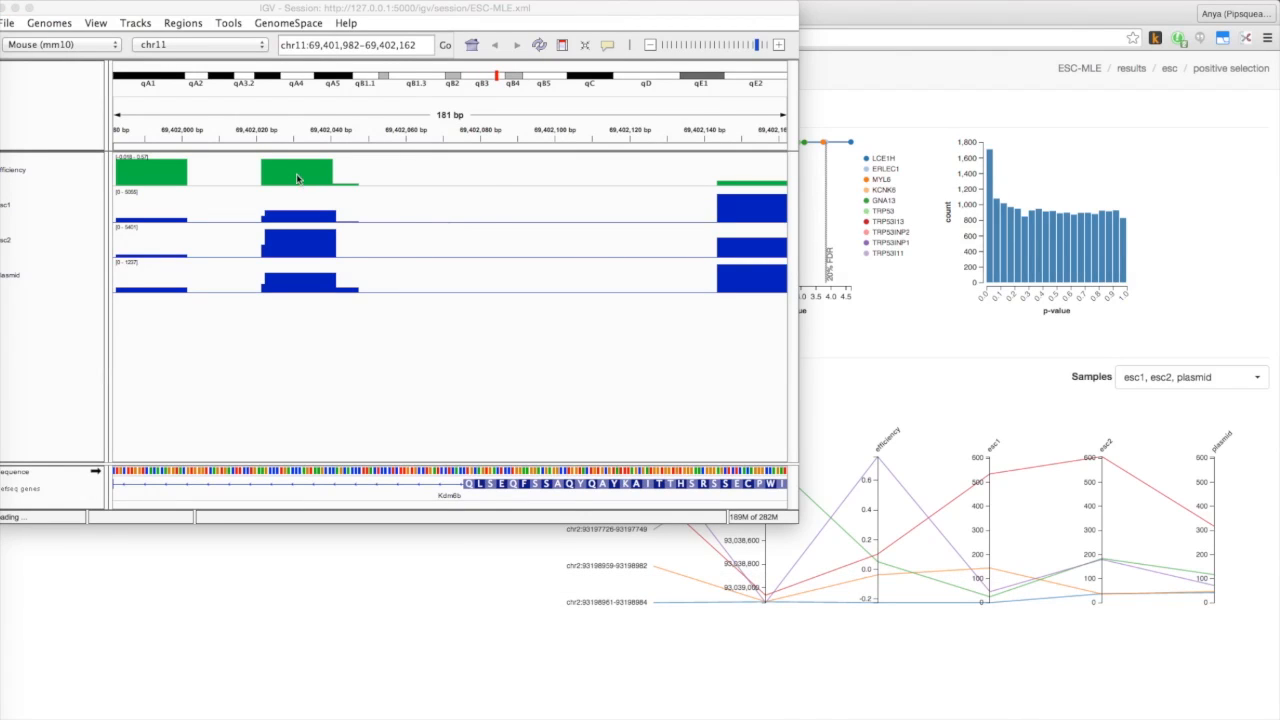
mouse_move(312, 180)
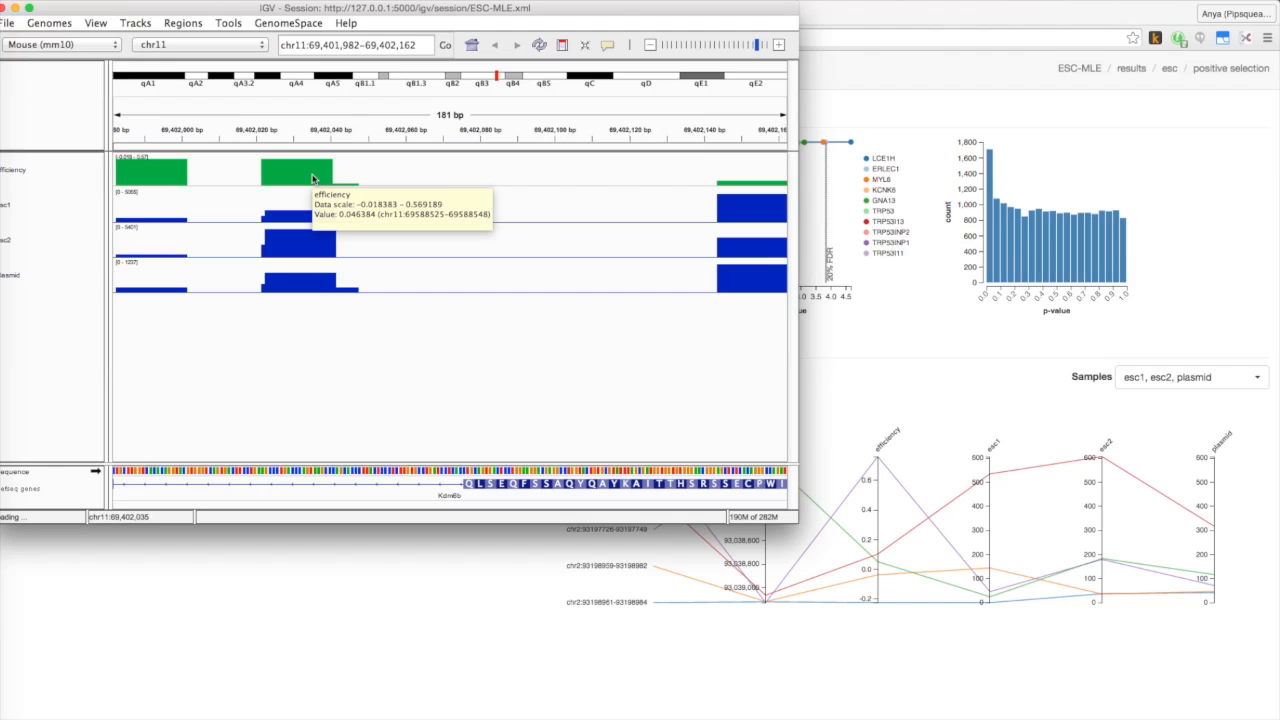
mouse_move(318, 237)
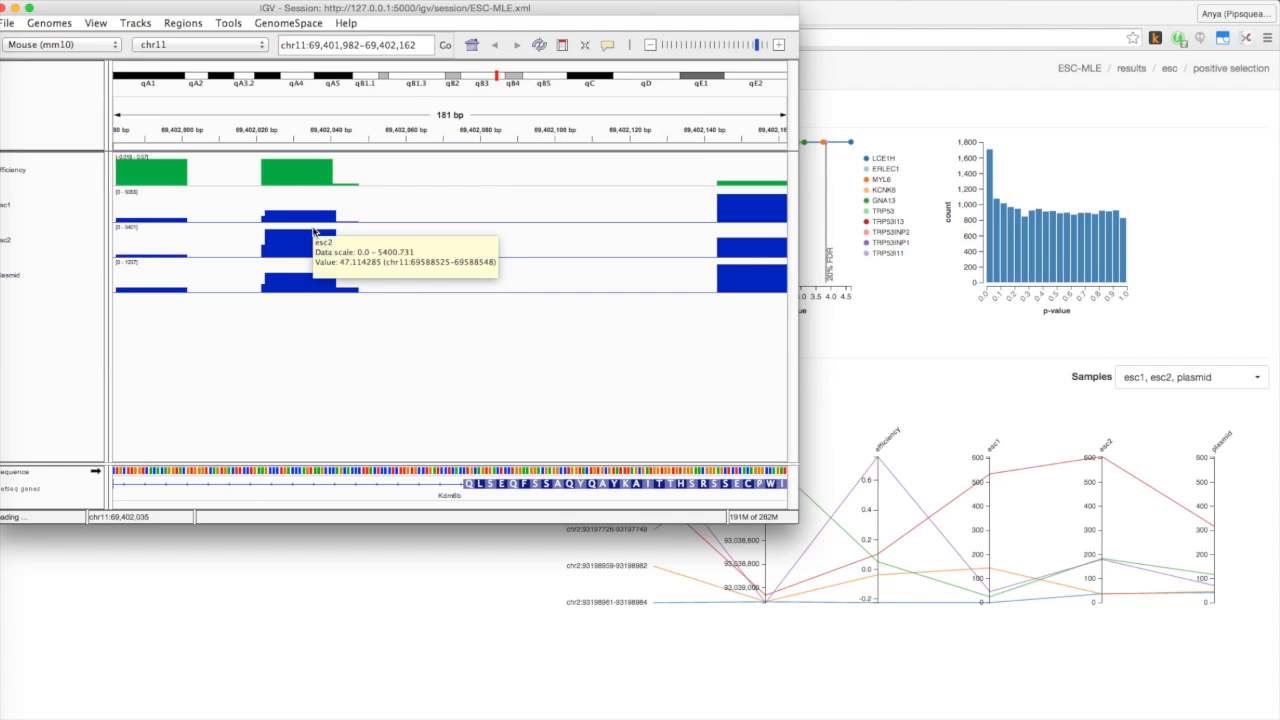
mouse_move(315, 242)
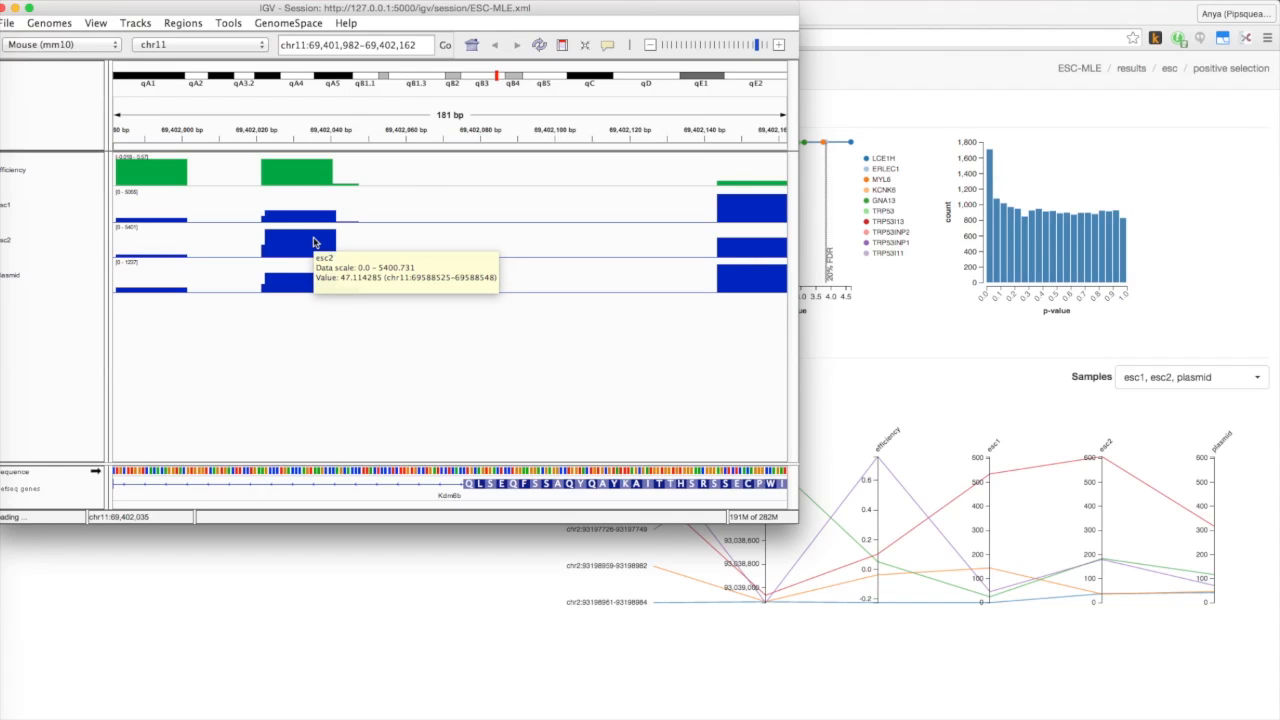
- Return to VISPR after reading IGV's efficiency and esc2 values on chr11
left_click(651, 44)
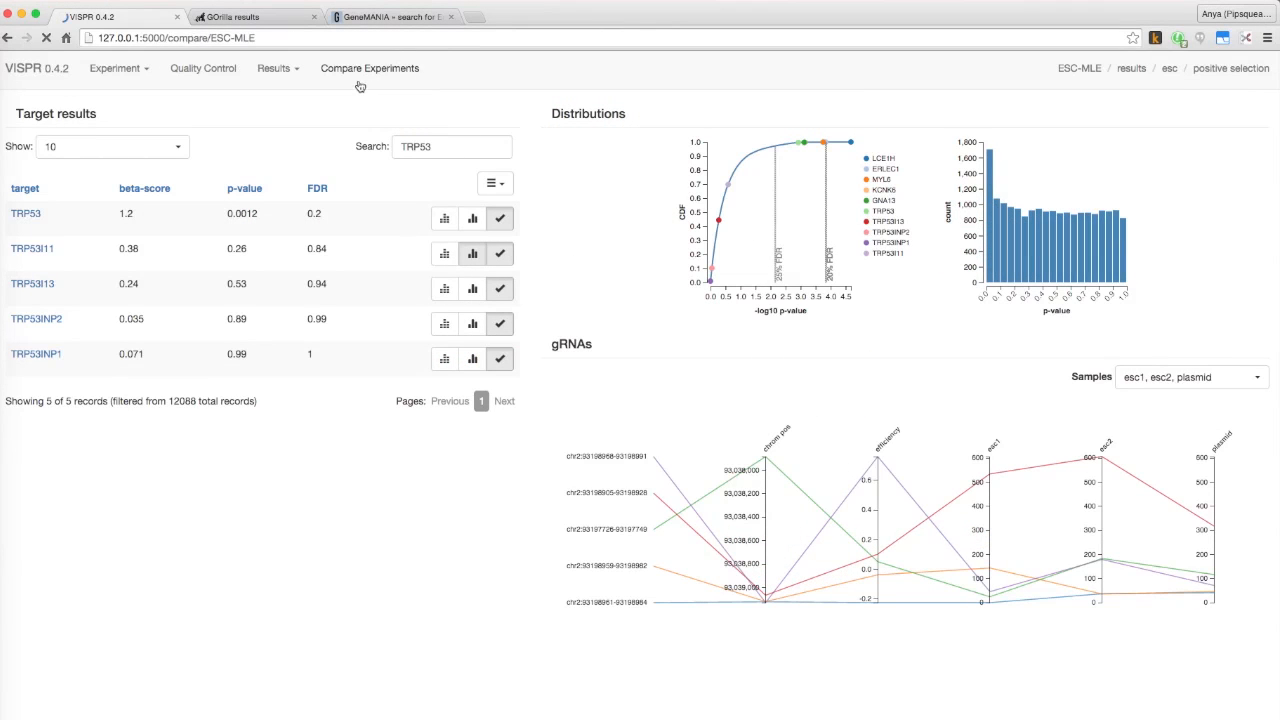
- Add Leukemia-MLE KBM7 negative selection to the compared experiments and set maximum FDR to 0.5
left_click(369, 68)
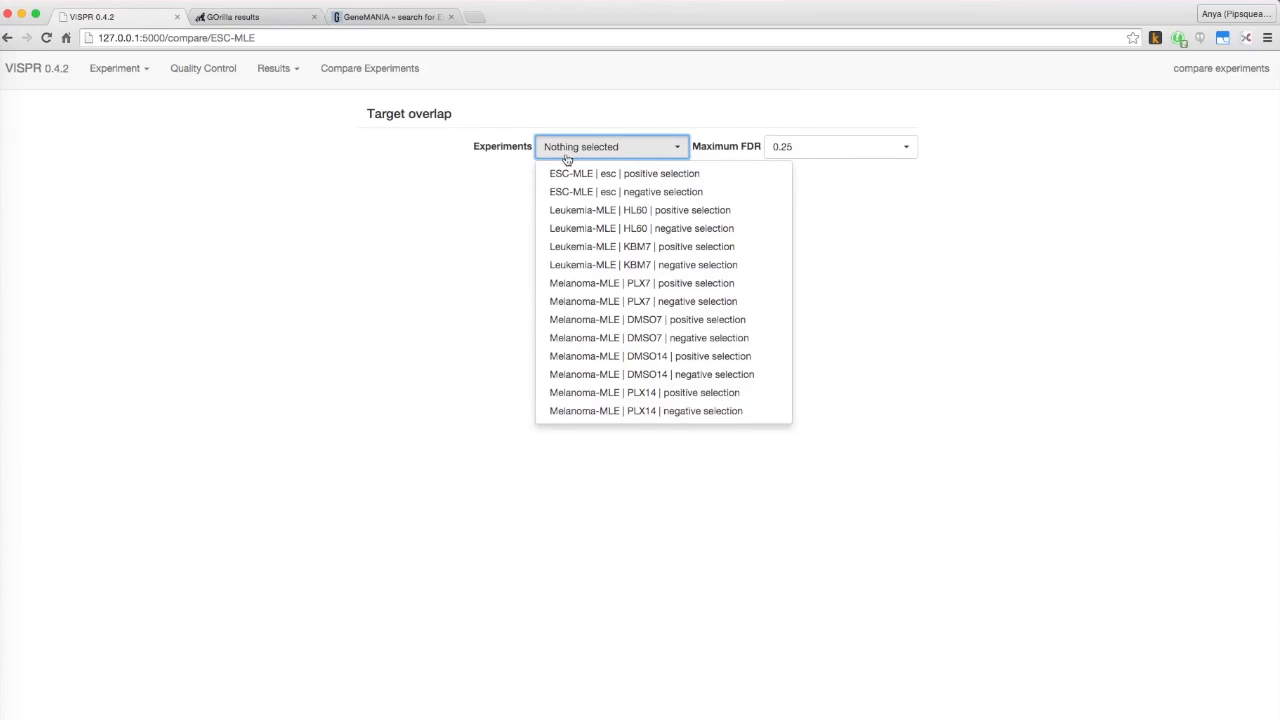
left_click(643, 264)
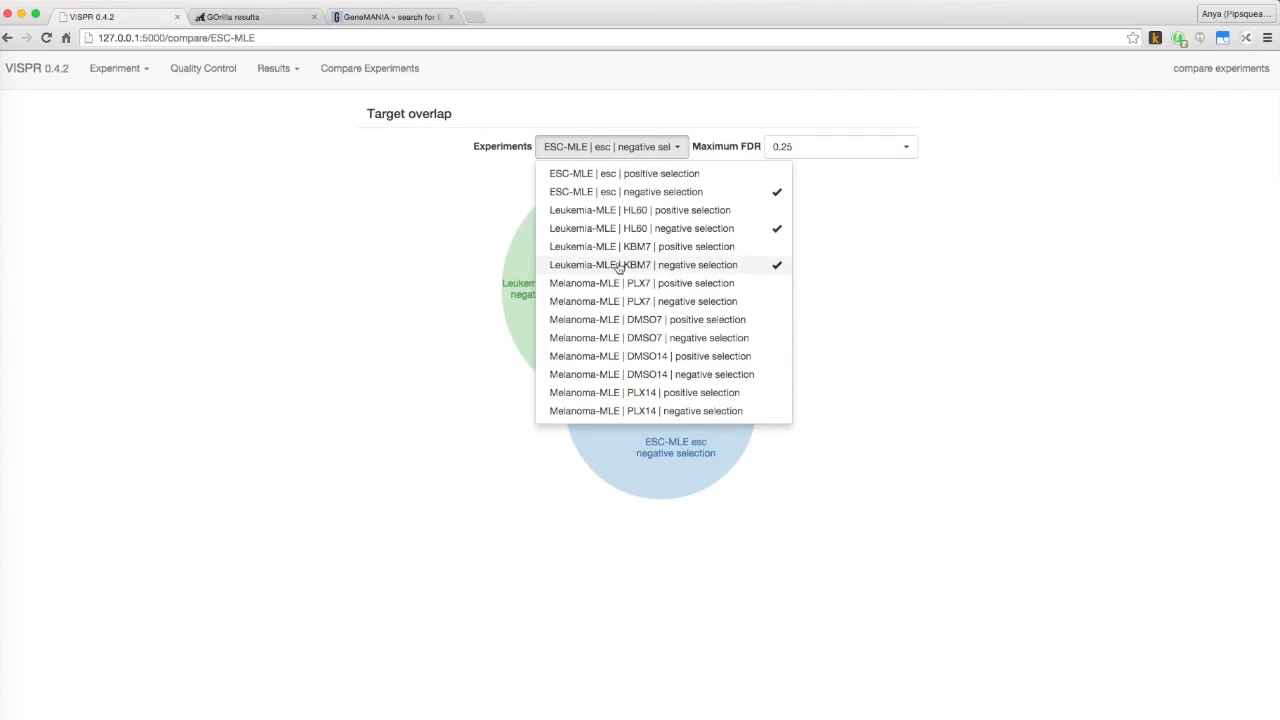
left_click(838, 146)
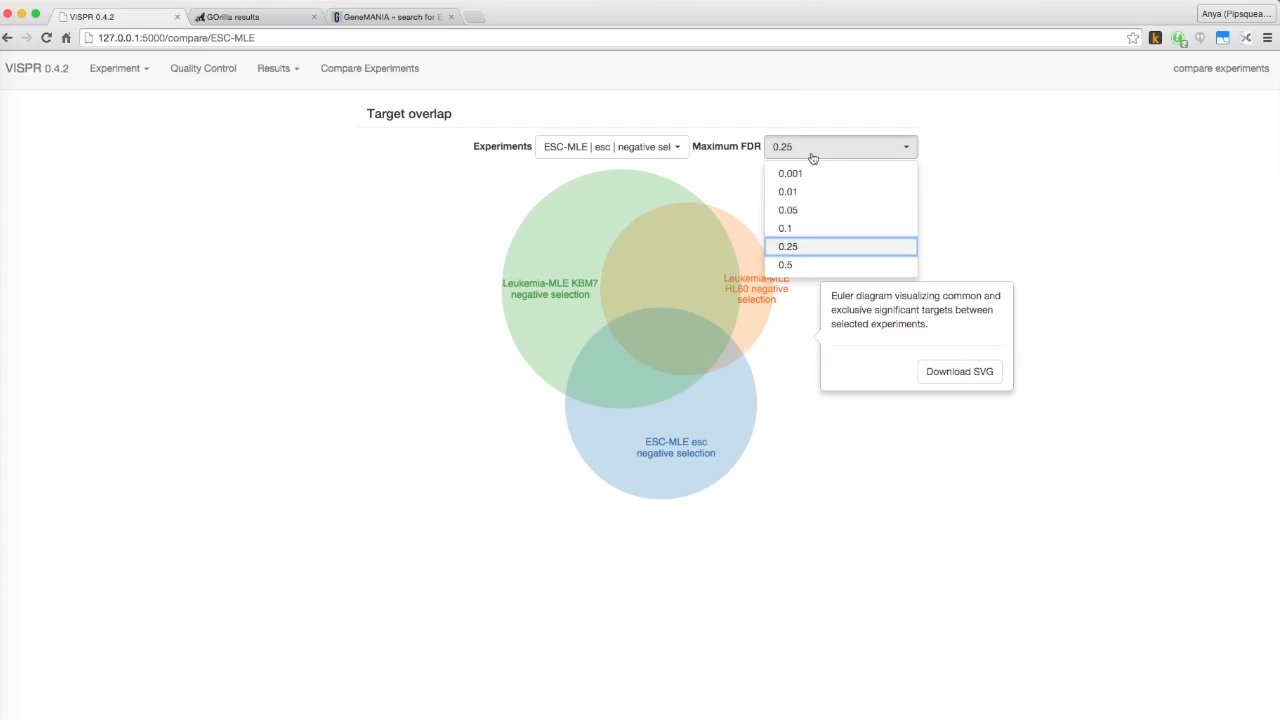
left_click(786, 264)
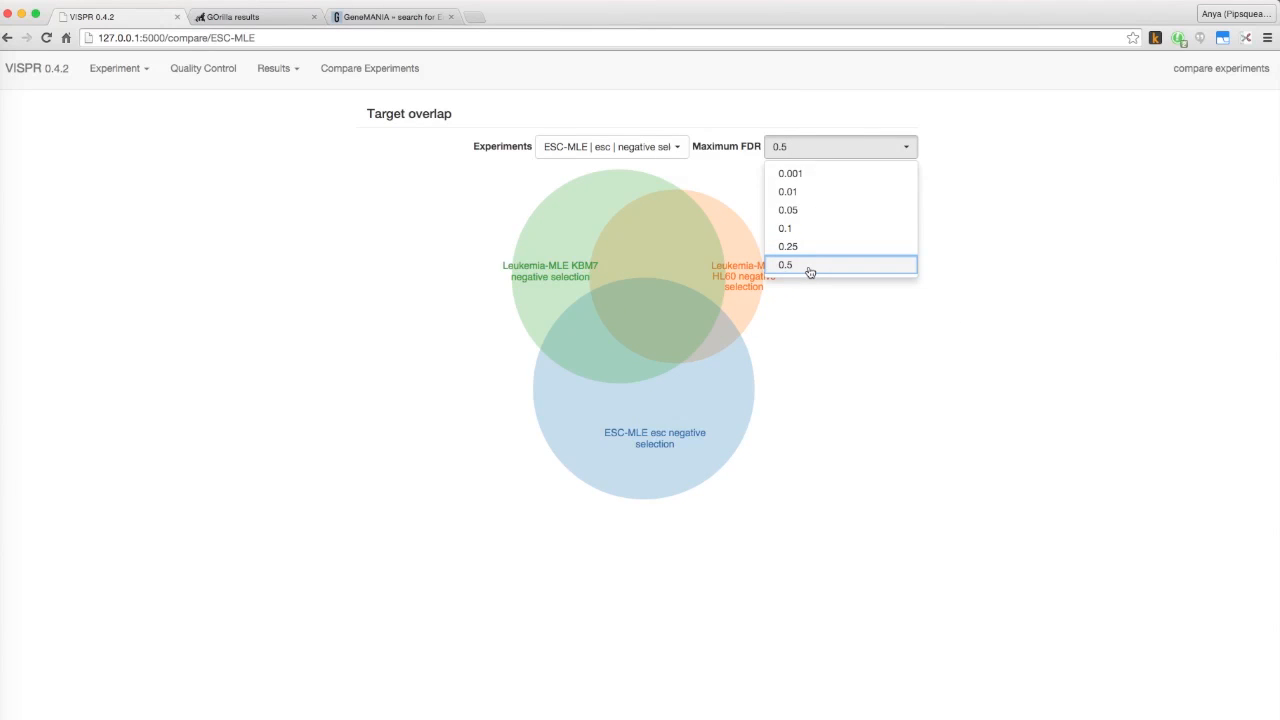
left_click(787, 264)
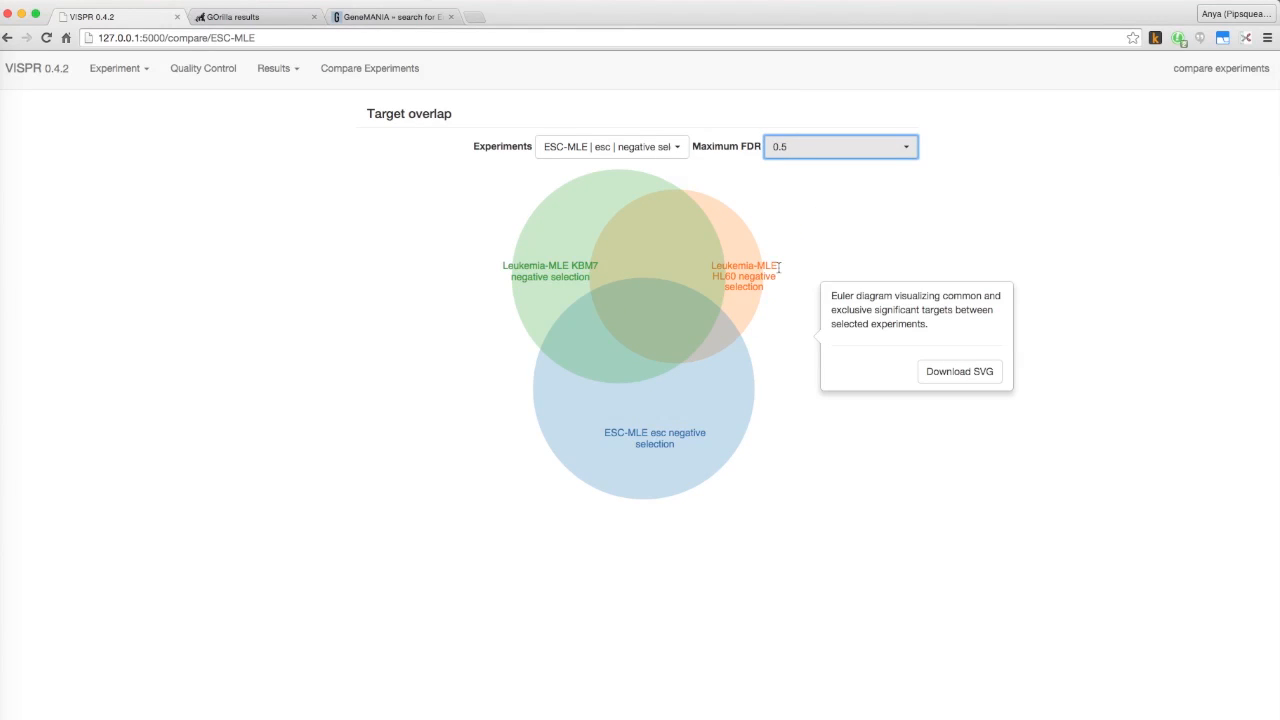
mouse_move(697, 272)
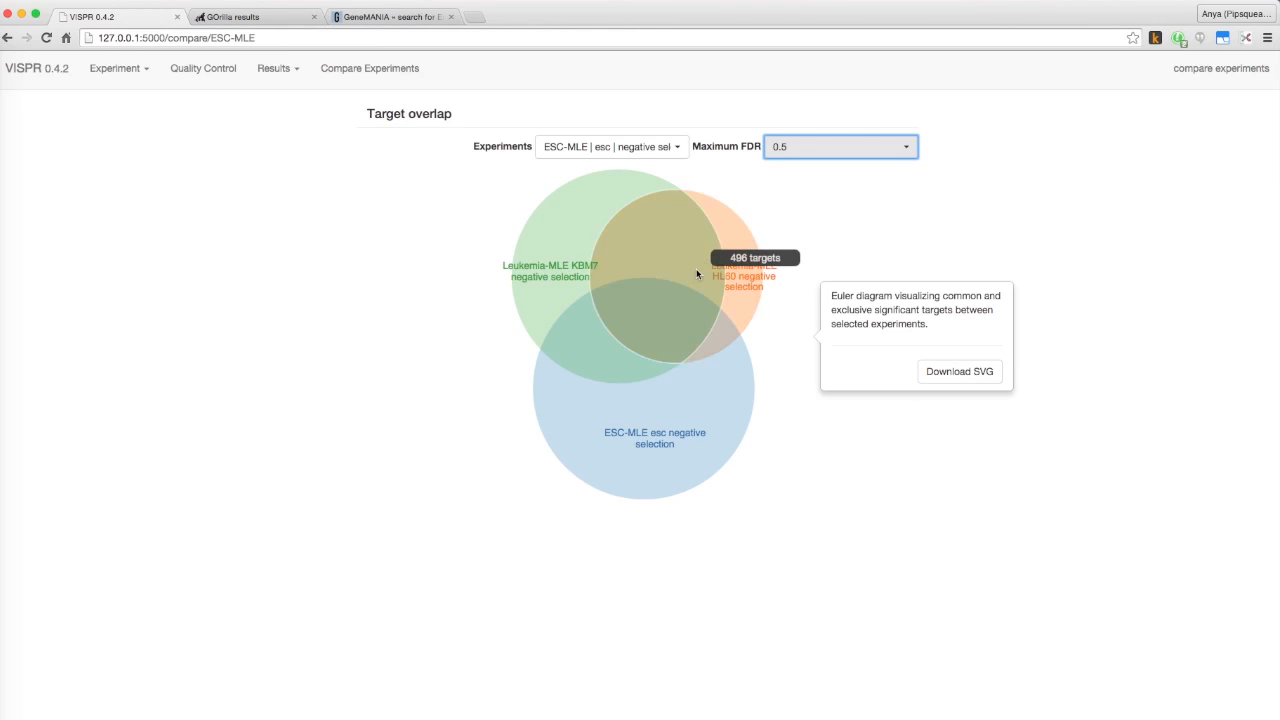
mouse_move(673, 308)
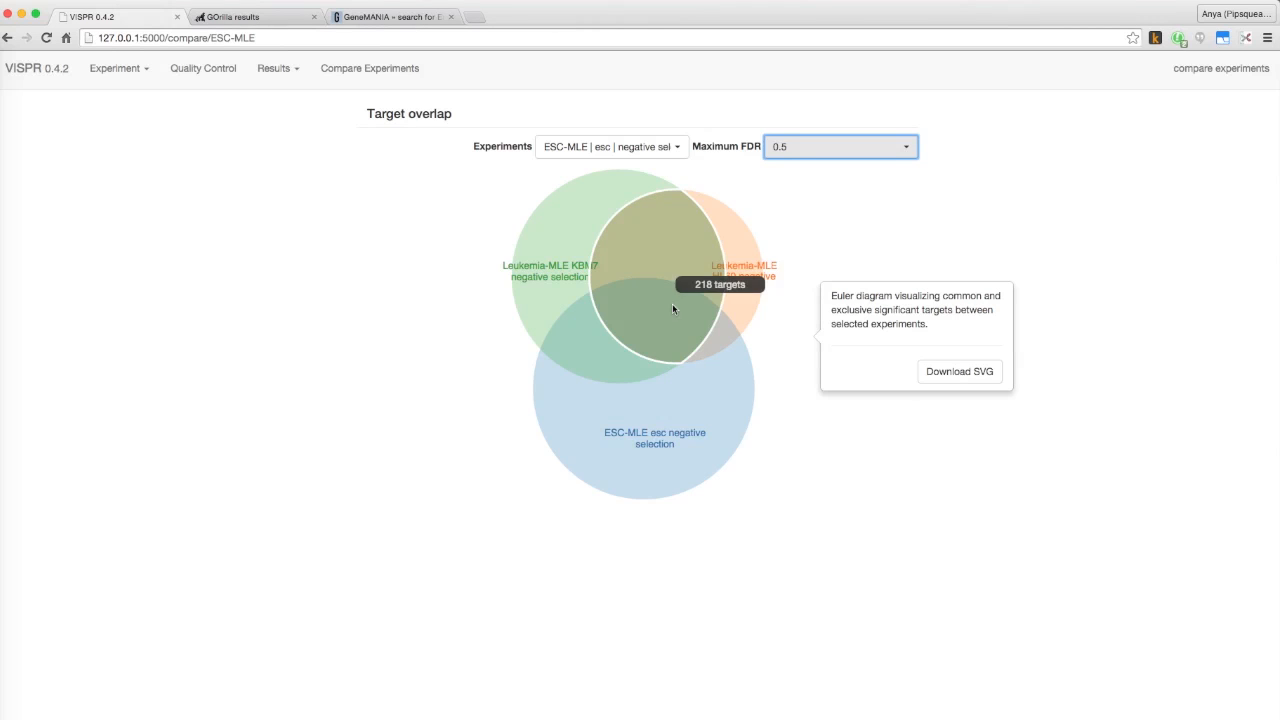